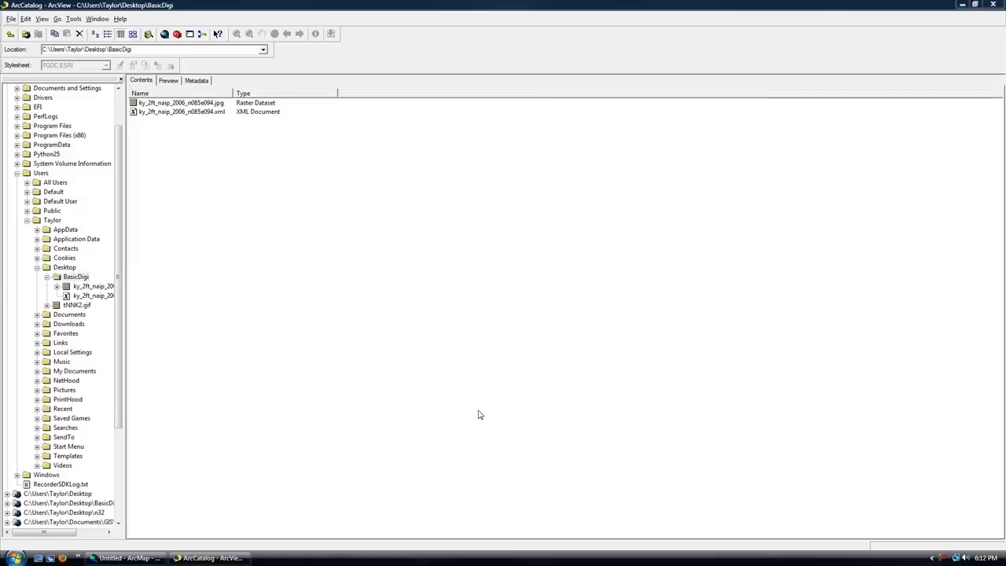
mouse_move(243, 297)
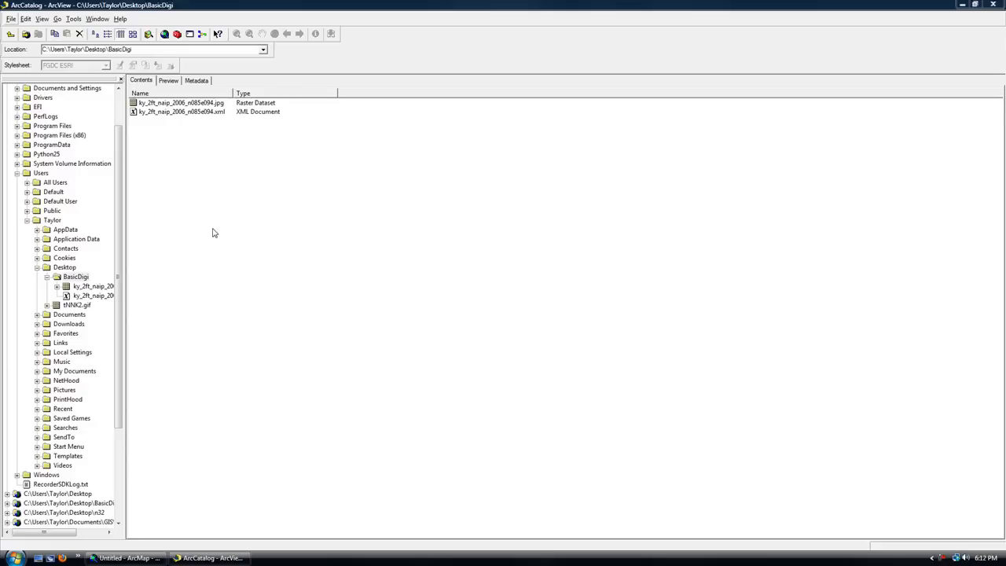
mouse_move(217, 195)
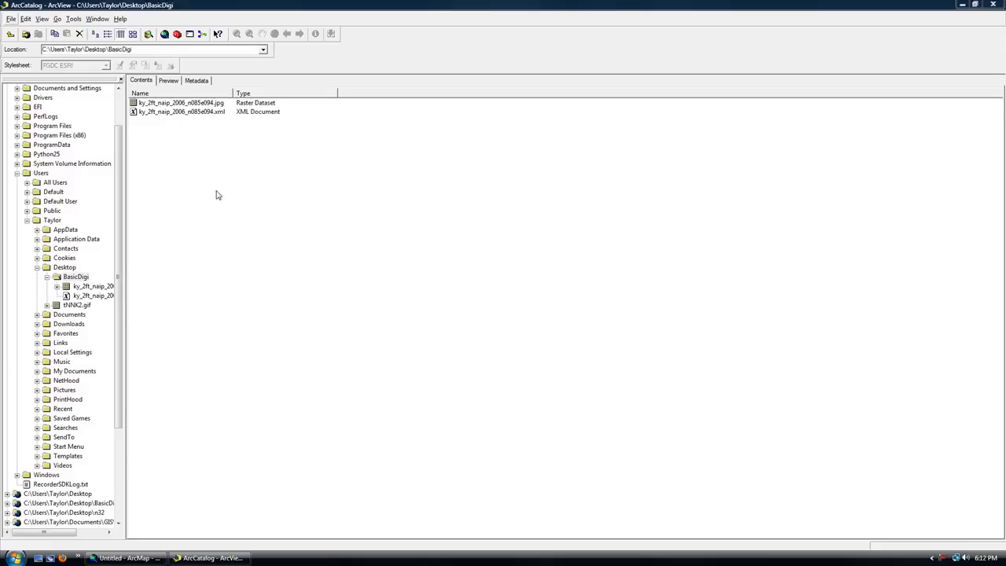
mouse_move(215, 205)
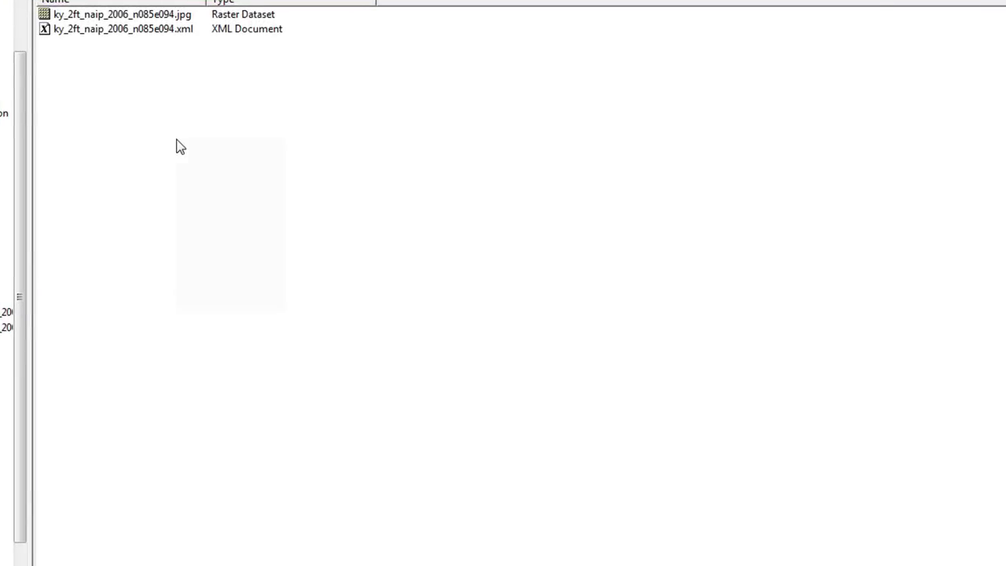
Start a new shapefile in the BasicDigi folder named dPoly with Polygon feature type.
right_click(176, 145)
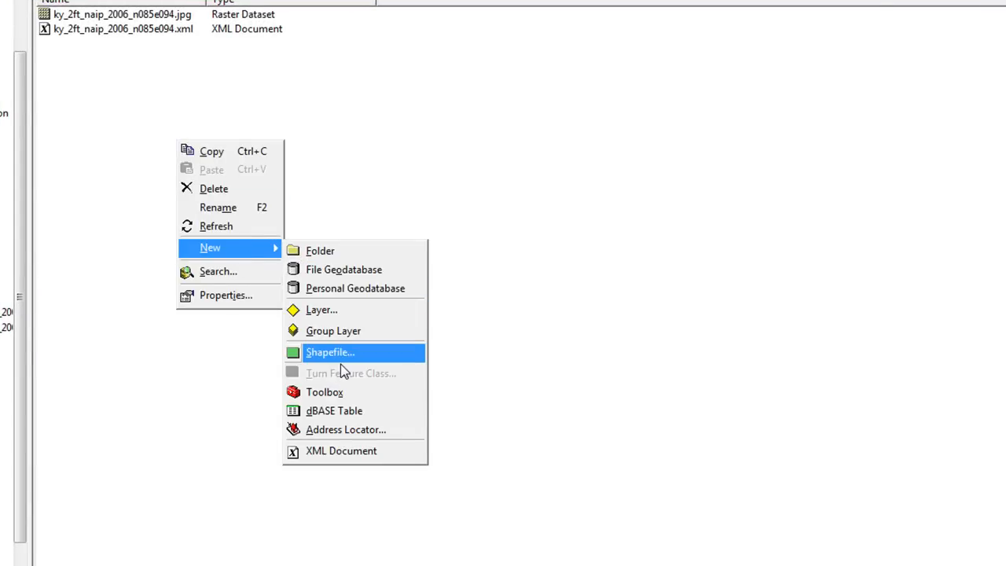
click(330, 351)
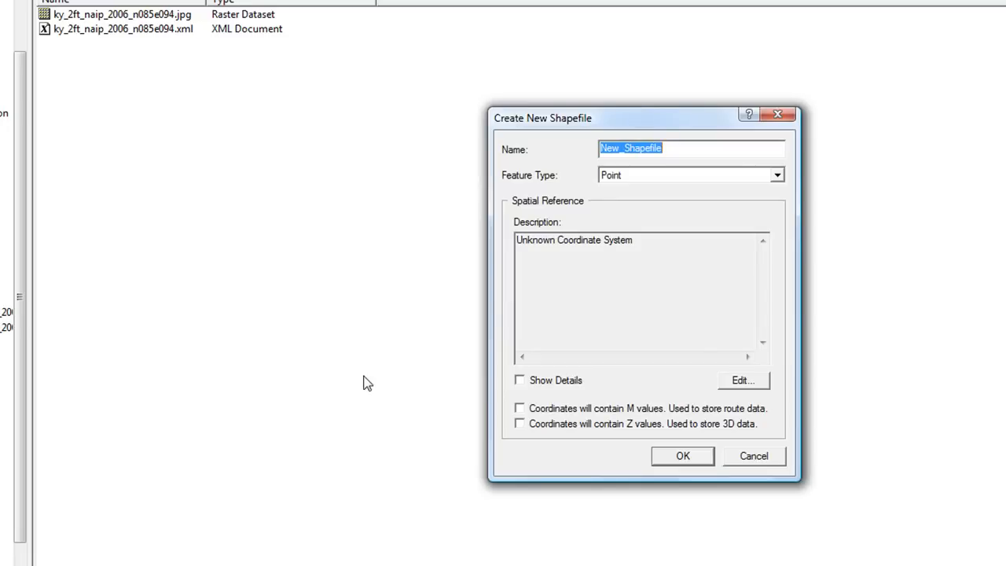
text(dP)
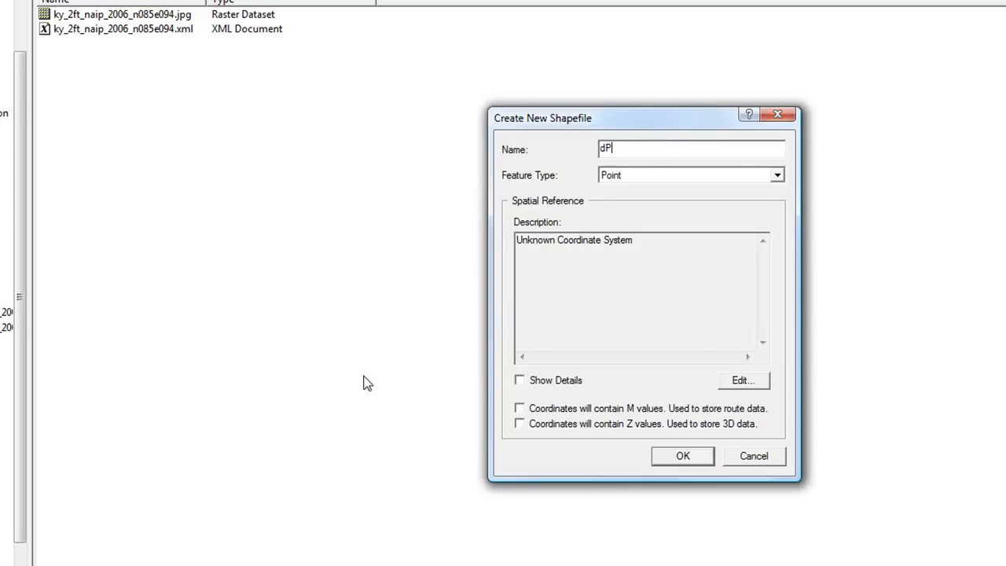
text(oly)
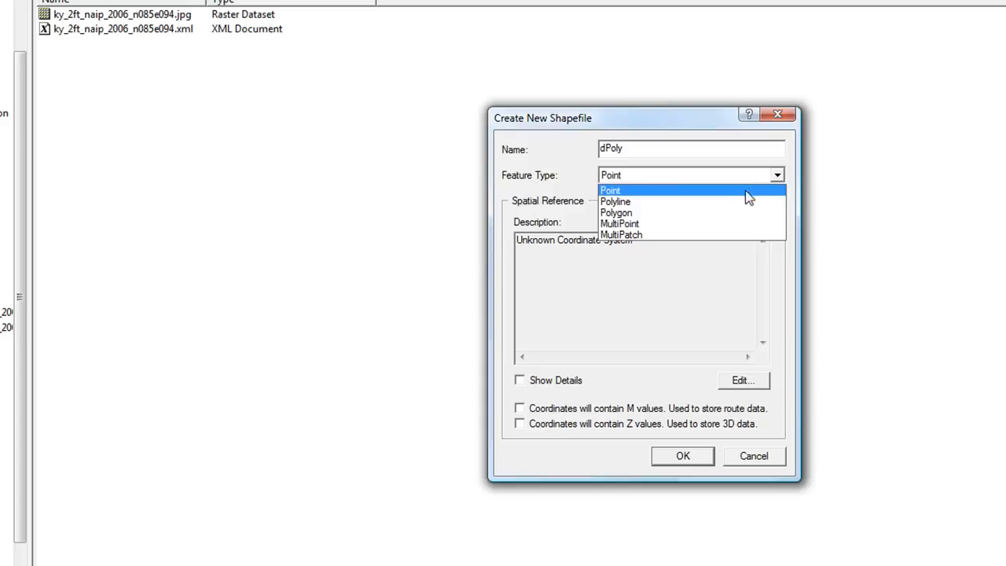
click(616, 212)
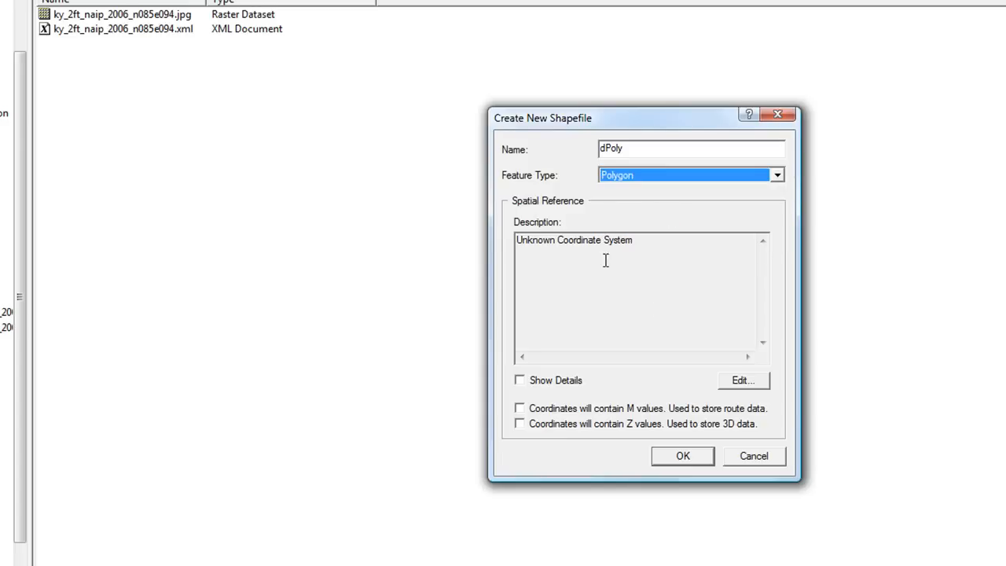
mouse_move(736, 385)
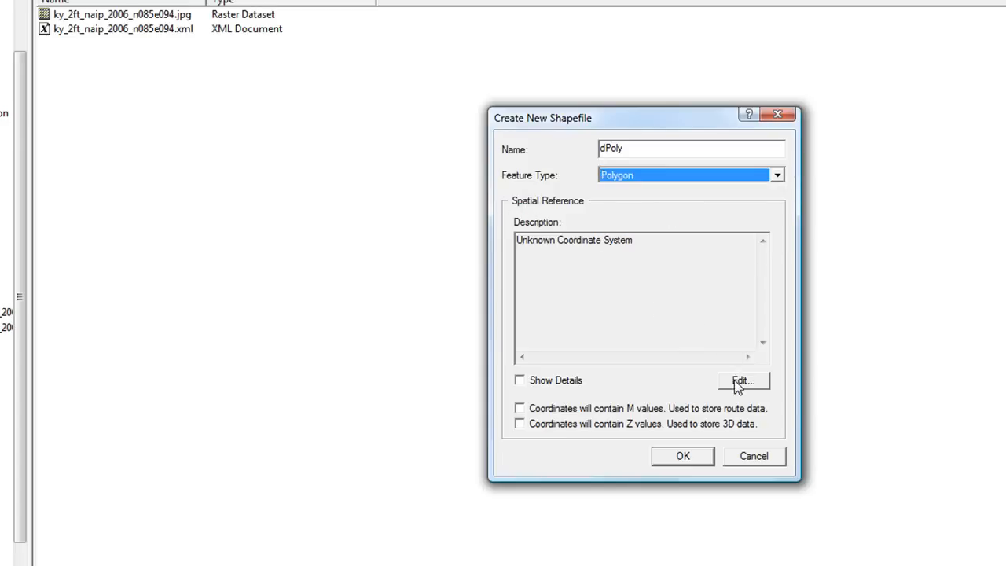
Import NAD 1983 Kentucky State Plane from the aerial photo and create dPoly.
click(742, 381)
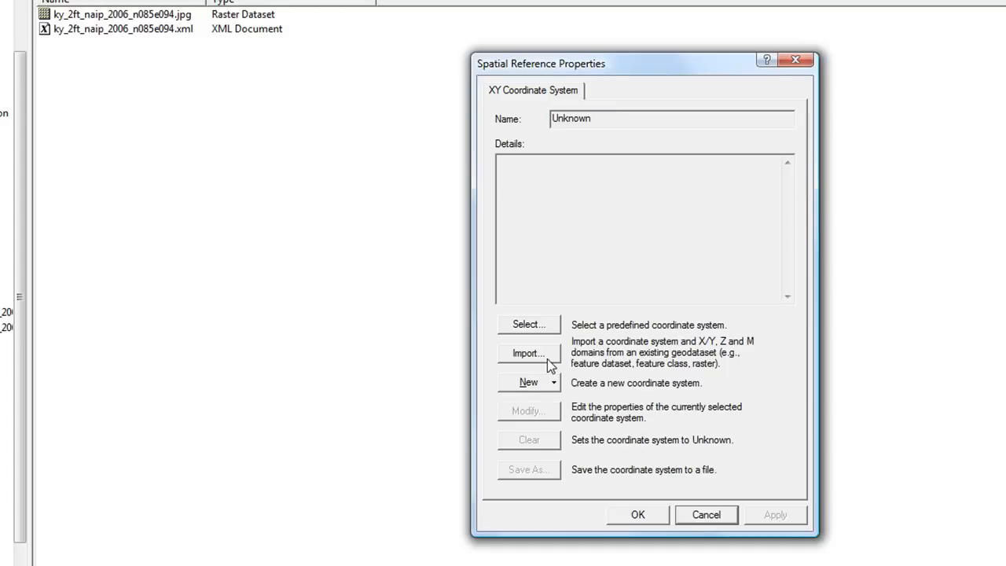
click(528, 353)
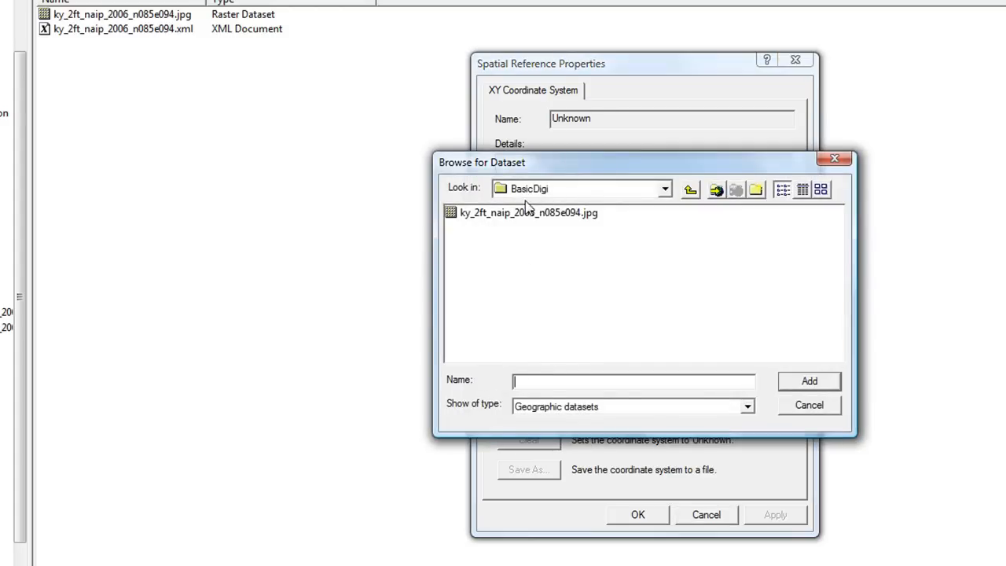
click(527, 212)
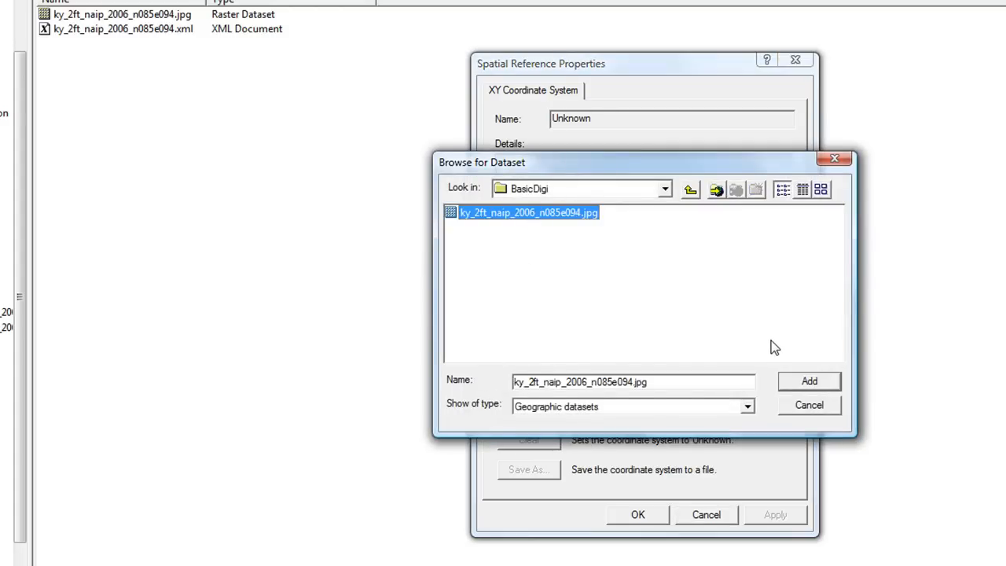
click(808, 381)
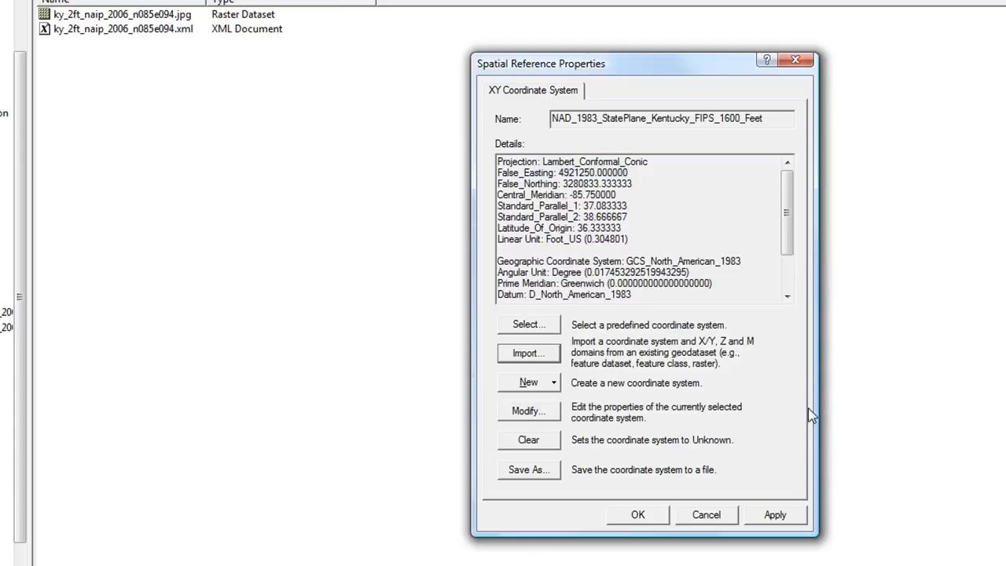
click(774, 514)
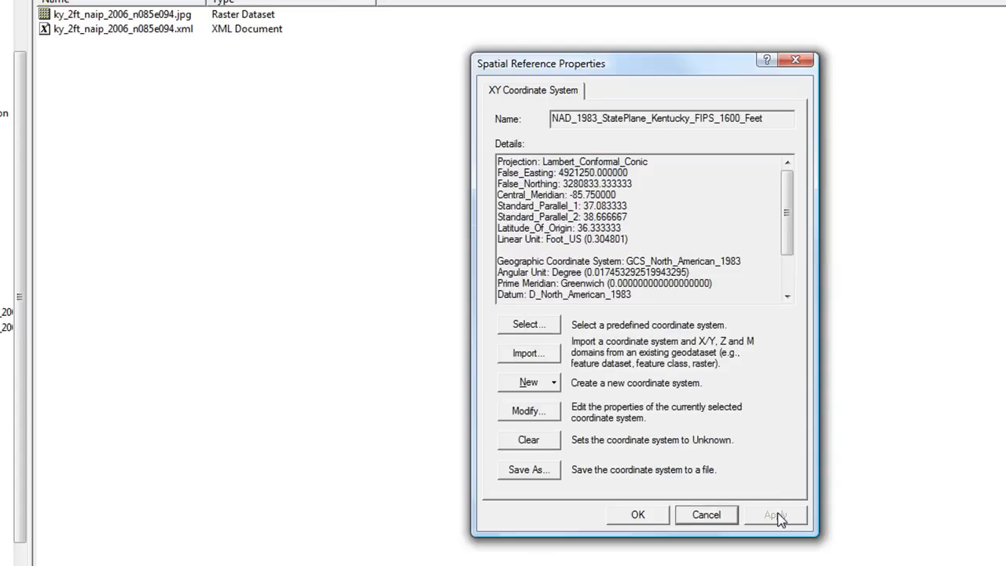
click(637, 514)
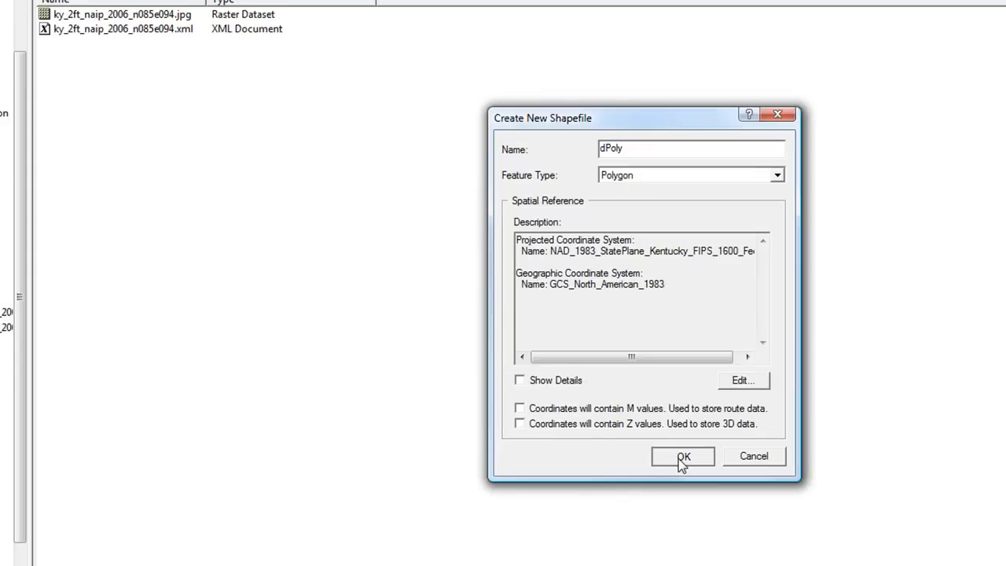
click(682, 455)
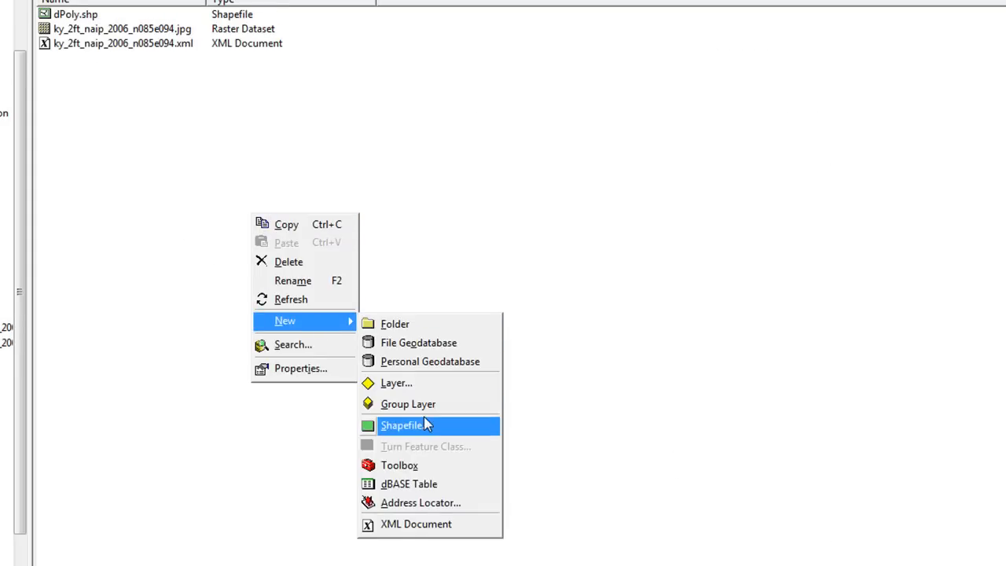
Create polyline shapefile dLine with the photo's Kentucky State Plane coordinate system.
click(401, 425)
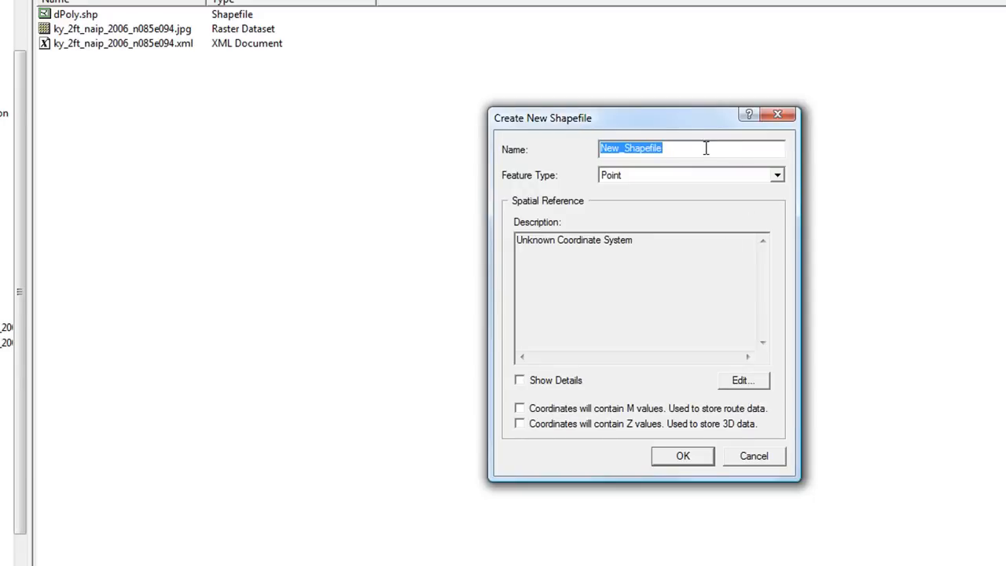
text(dLine)
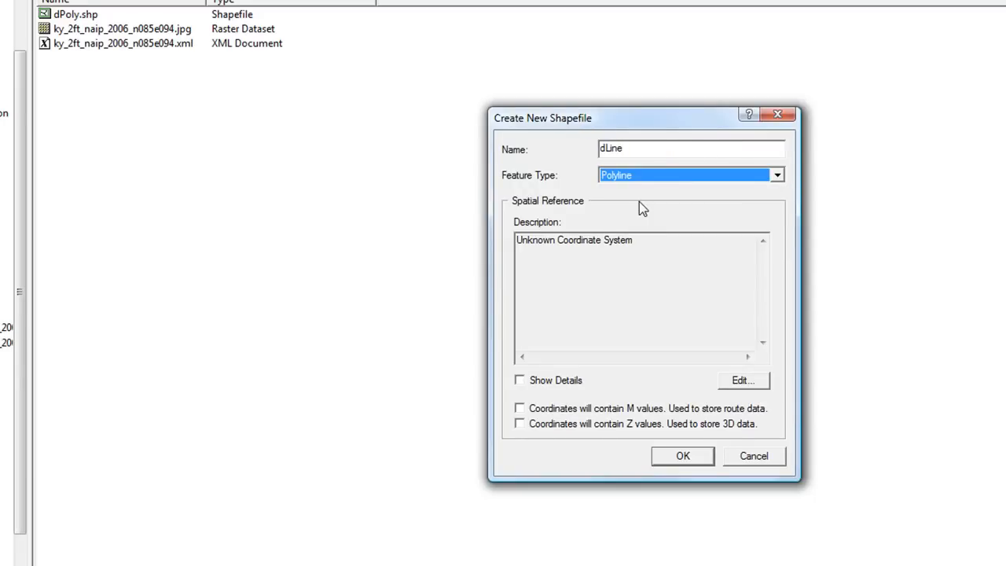
click(741, 379)
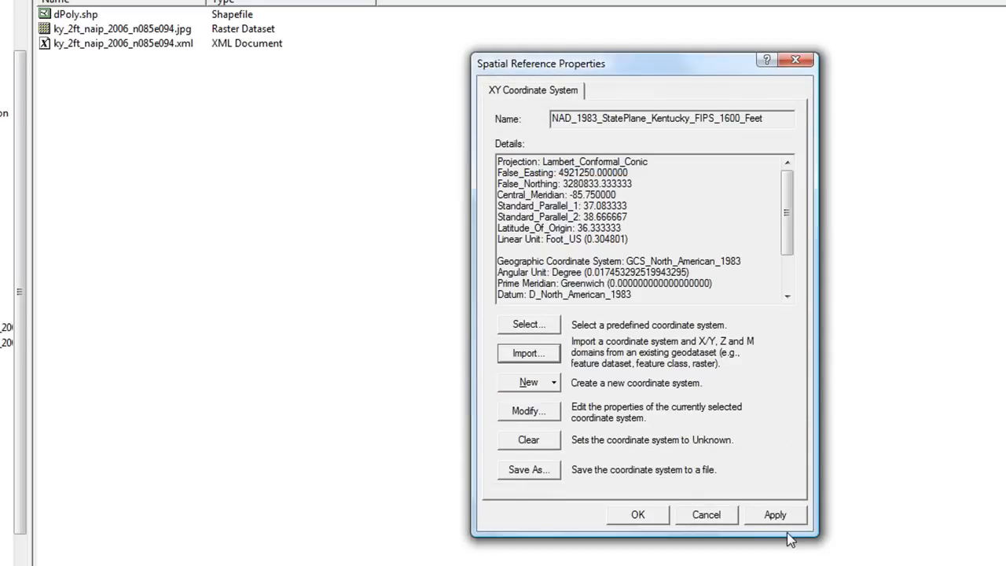
click(638, 514)
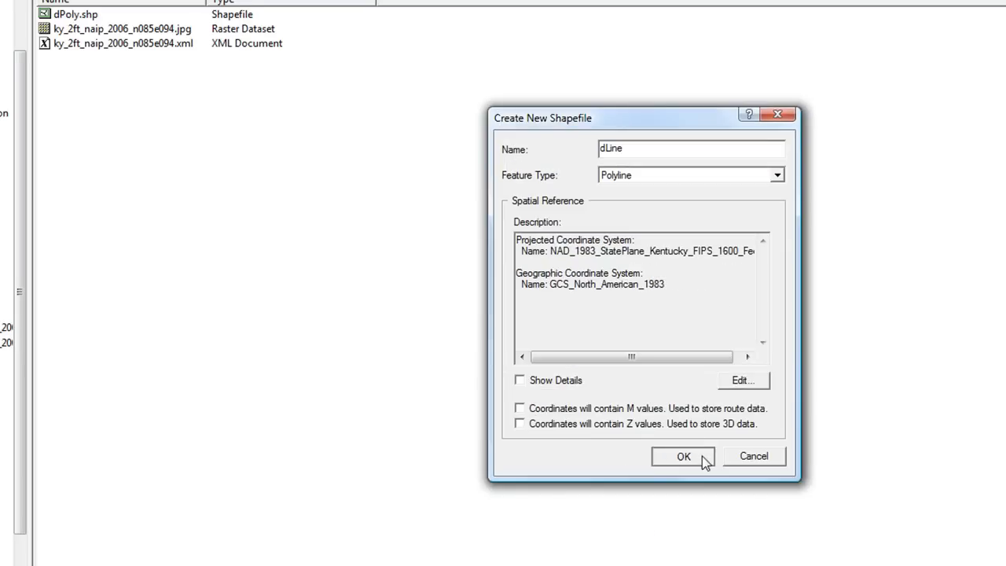
click(683, 456)
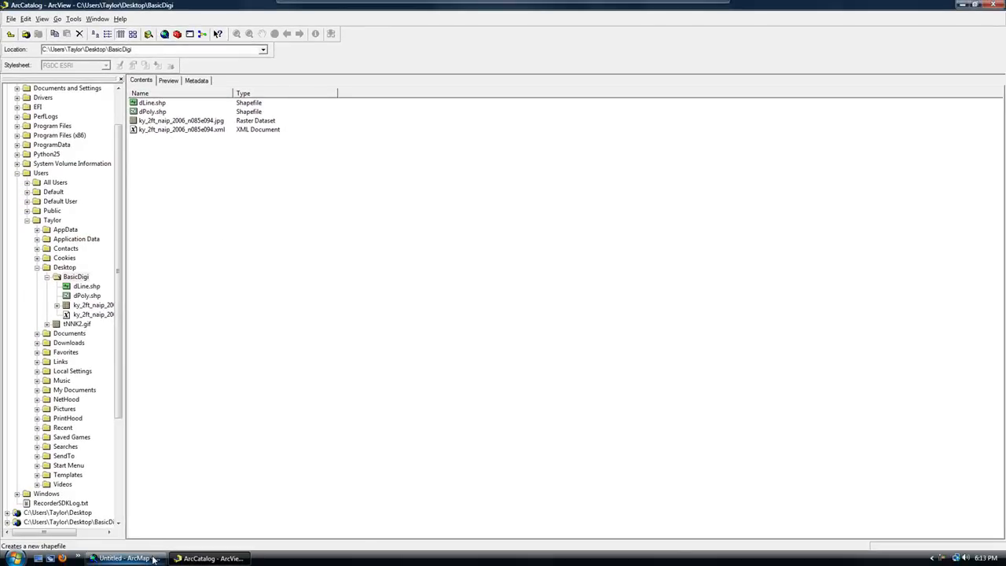
Add dLine.shp, dPoly.shp and ky_2ft_naip_2006_n085e094.jpg from BasicDigi to the map.
click(124, 558)
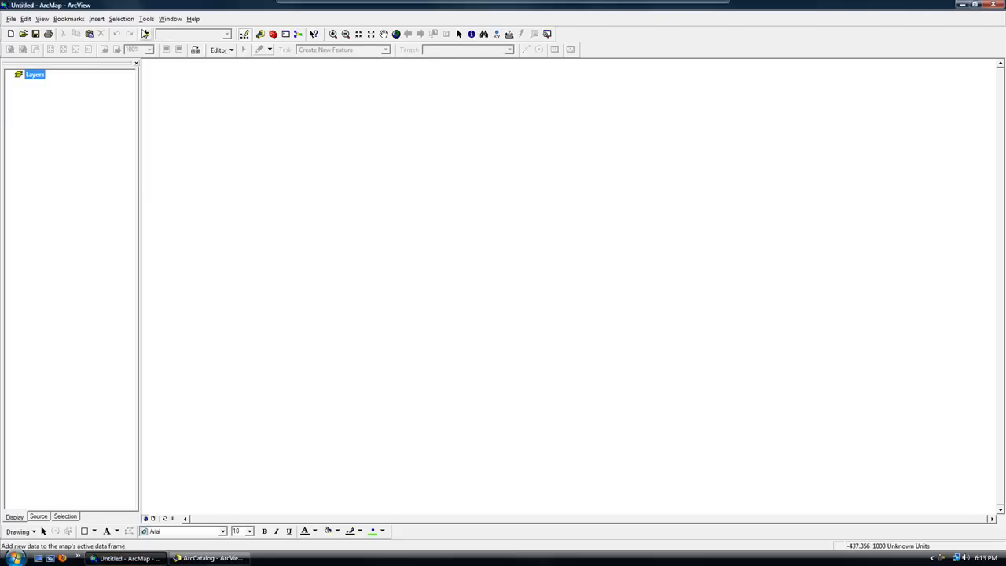
click(145, 33)
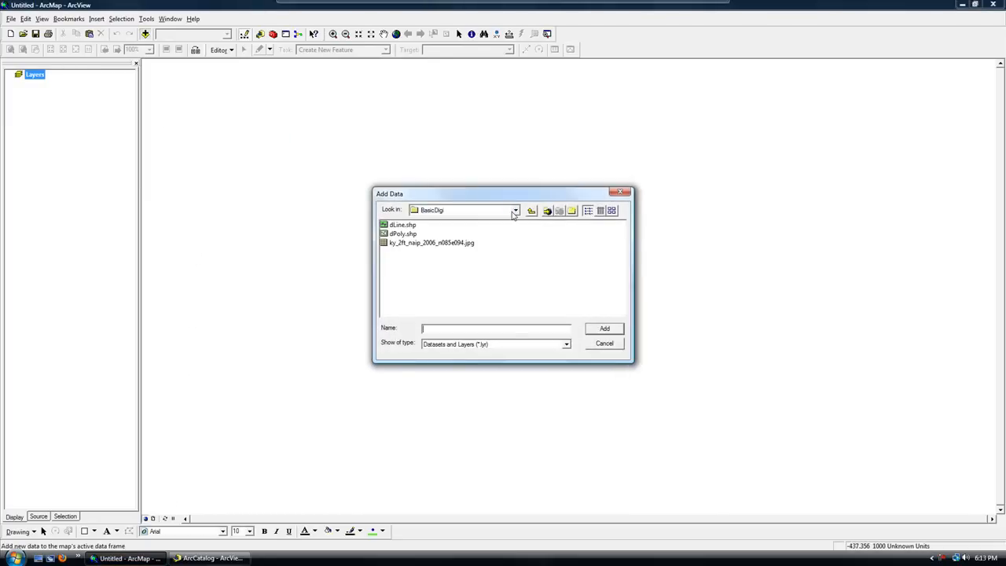
click(431, 242)
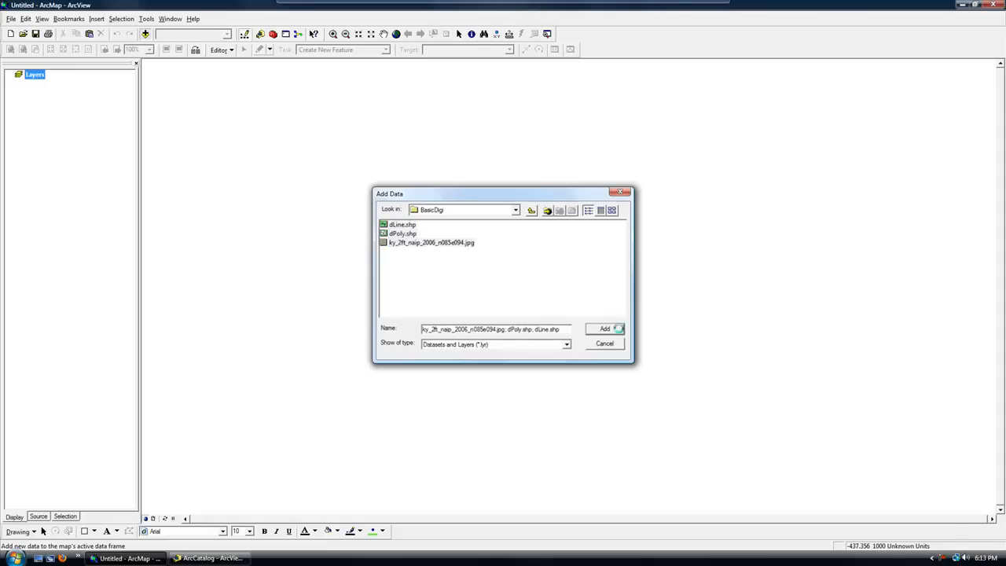
click(604, 328)
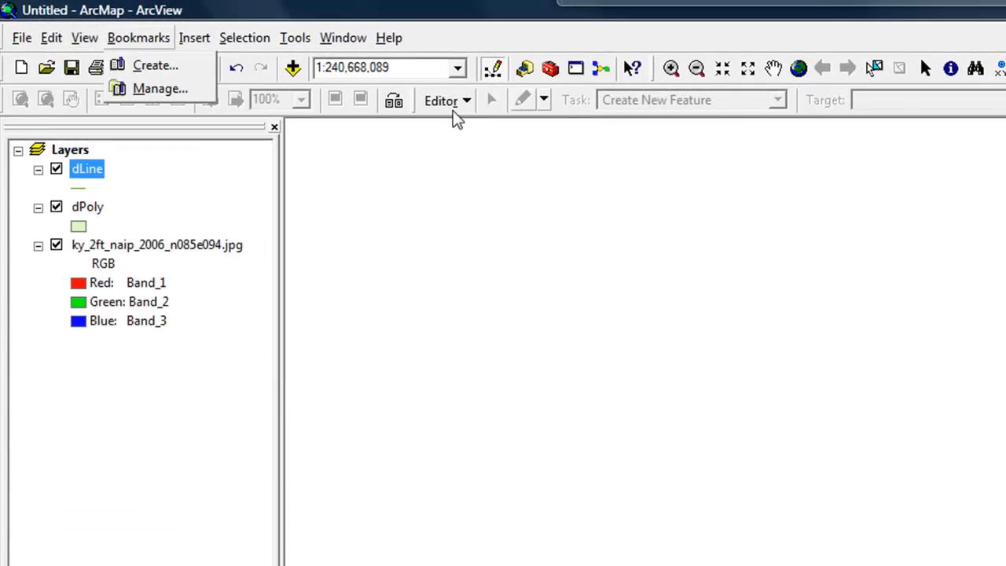
click(84, 37)
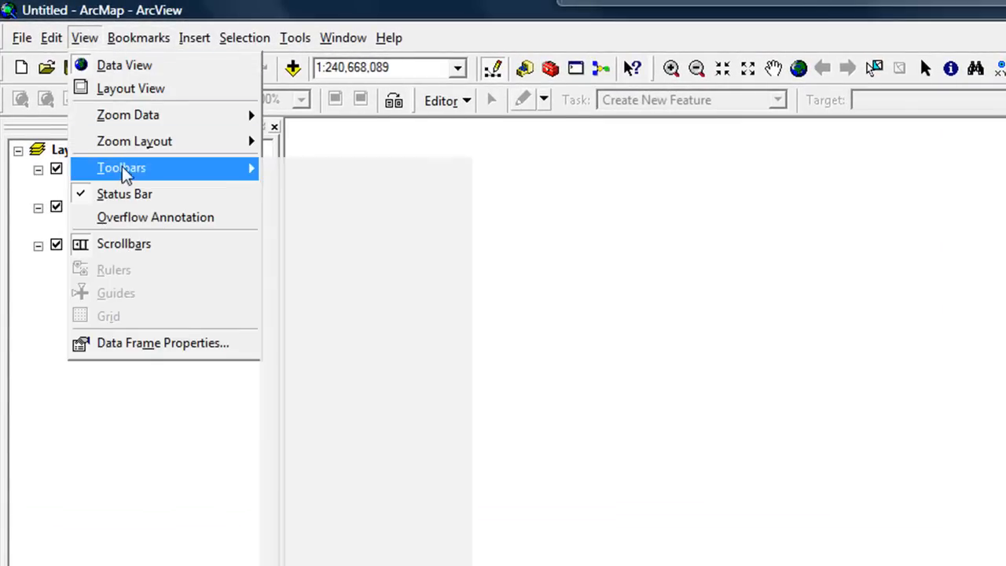
mouse_move(121, 168)
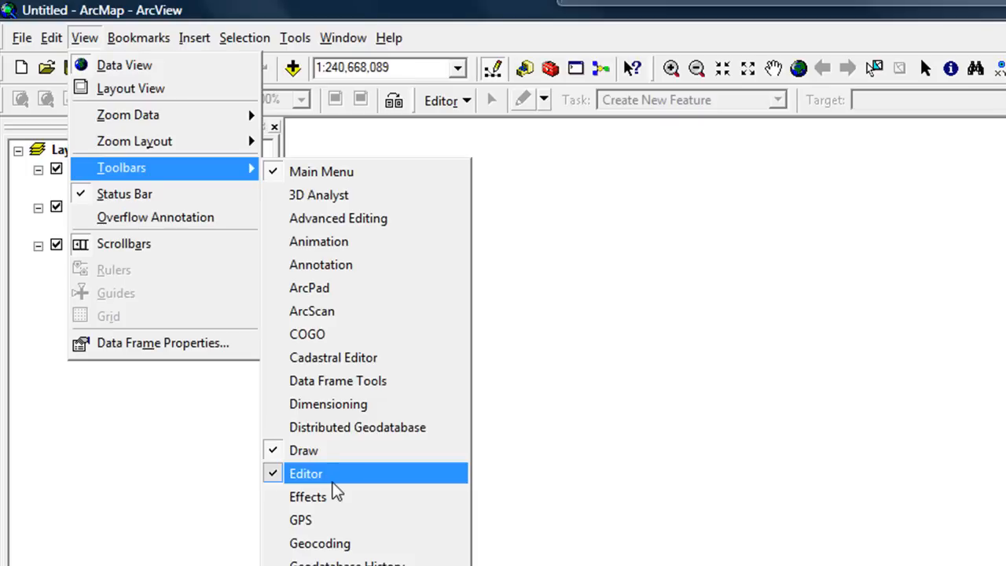
click(306, 473)
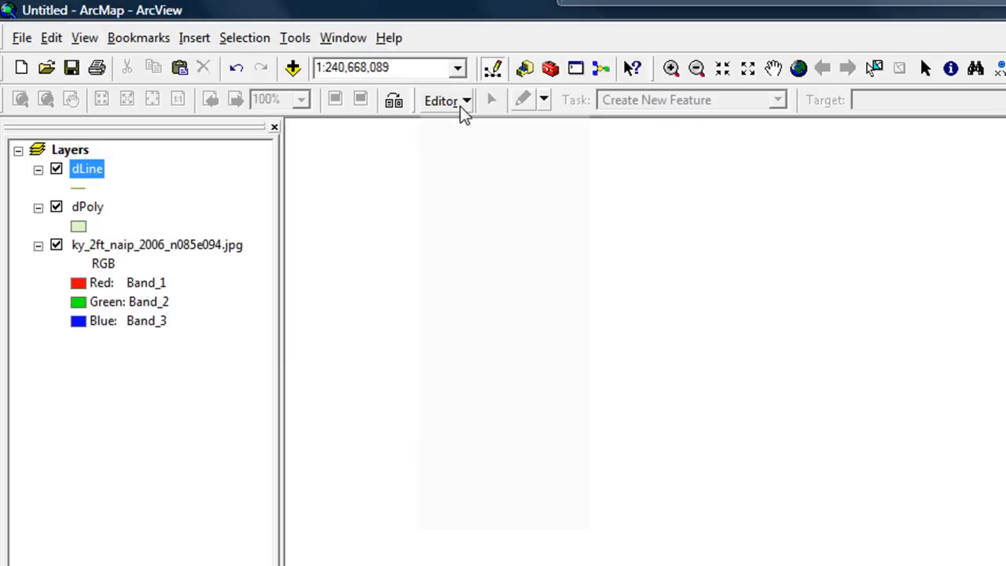
click(441, 99)
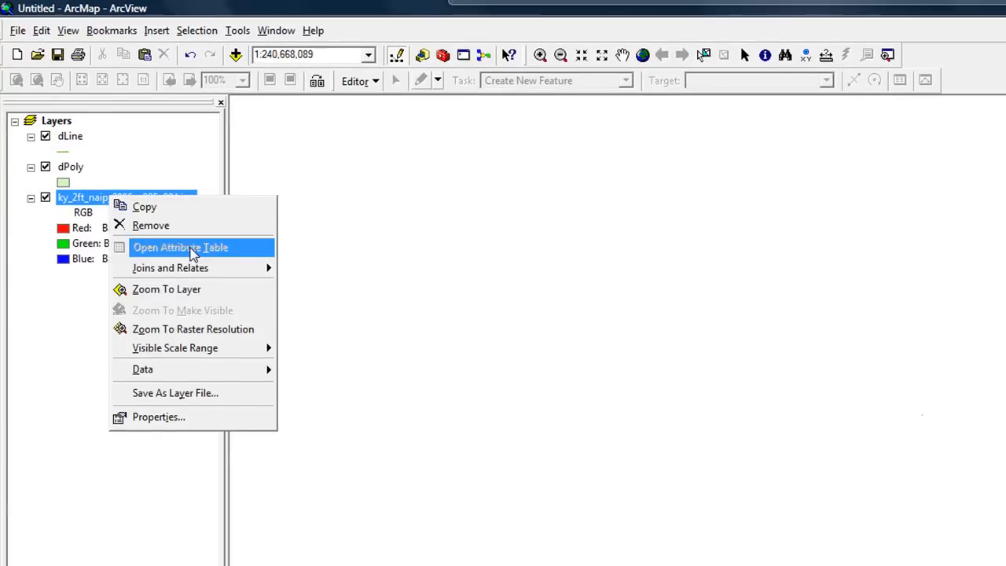
Zoom to the aerial photo's extent, then zoom in on the stadium and ball fields.
click(167, 288)
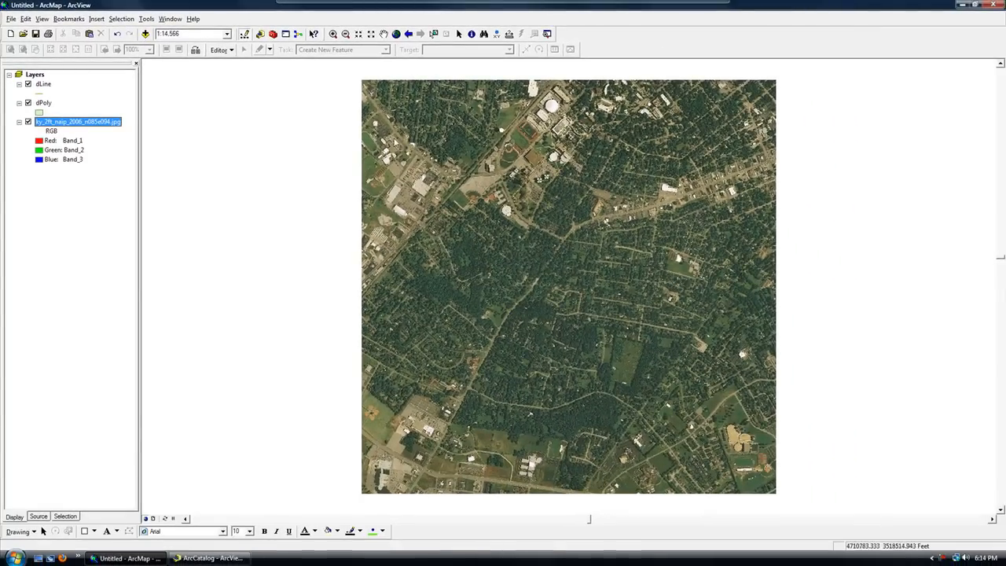
click(344, 33)
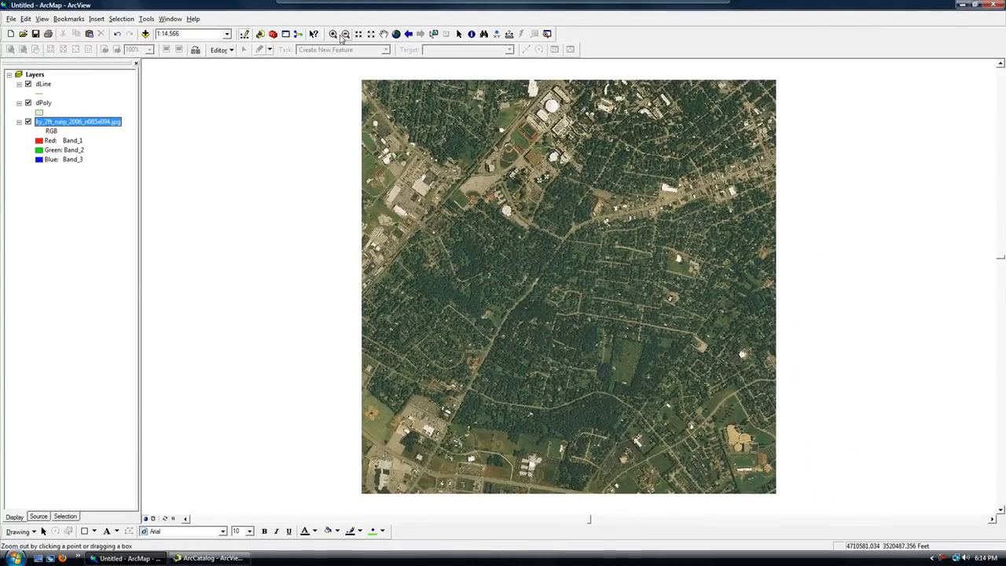
drag(616, 94, 451, 239)
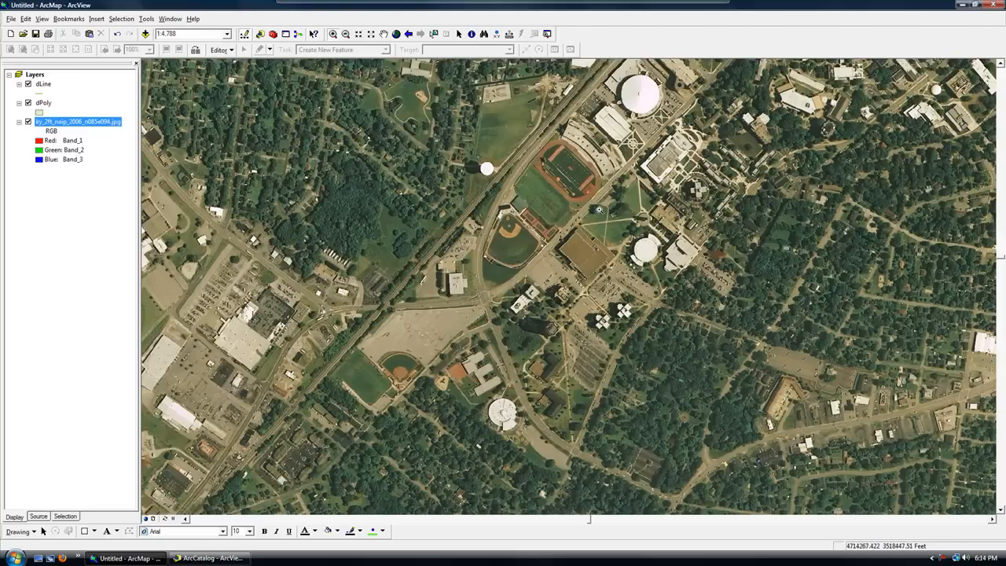
mouse_move(611, 254)
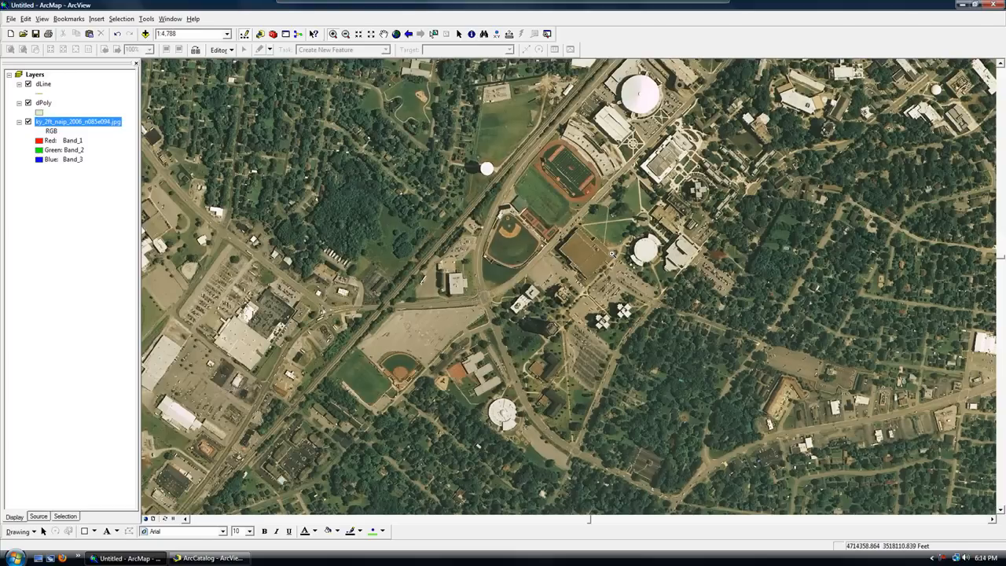
mouse_move(587, 221)
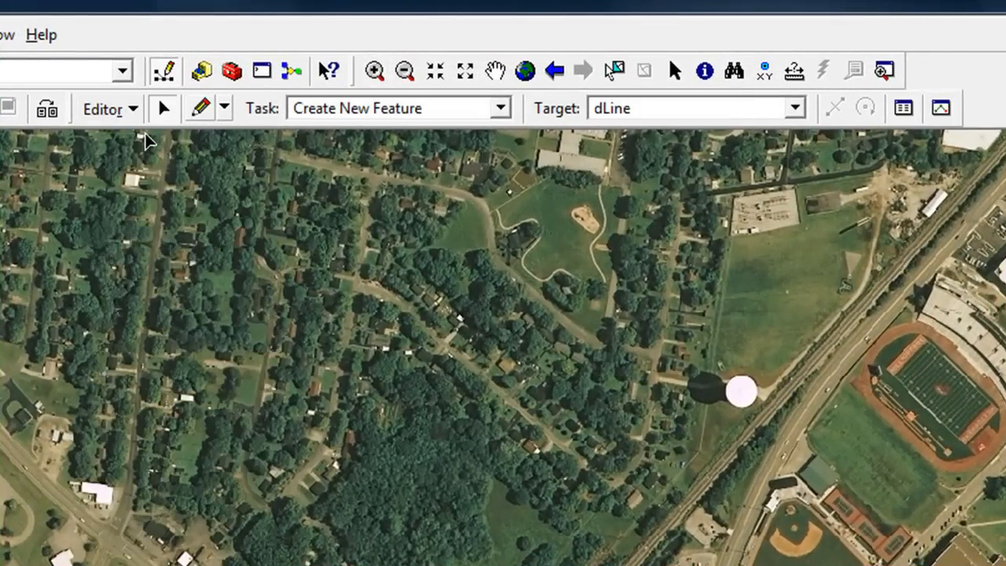
mouse_move(480, 126)
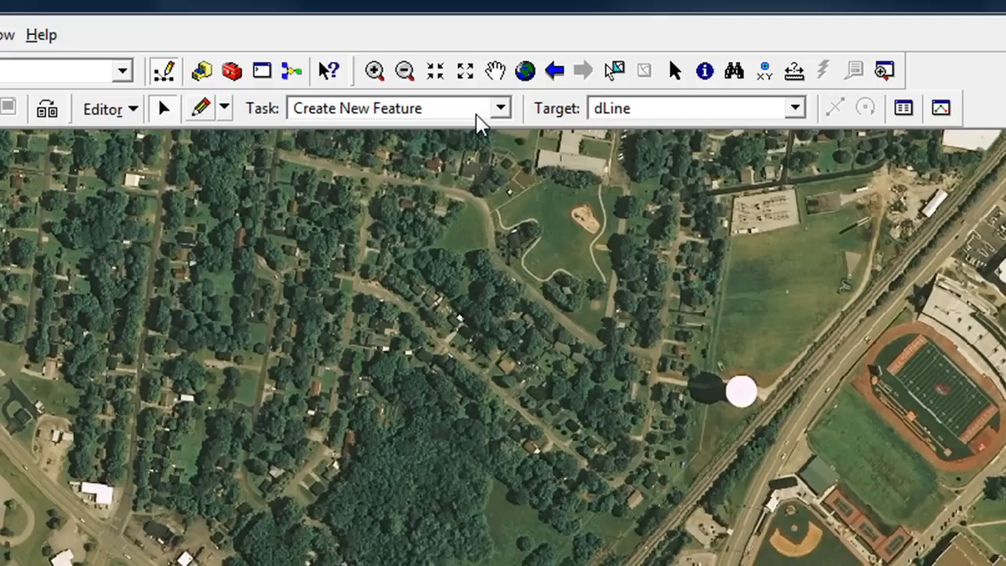
mouse_move(799, 118)
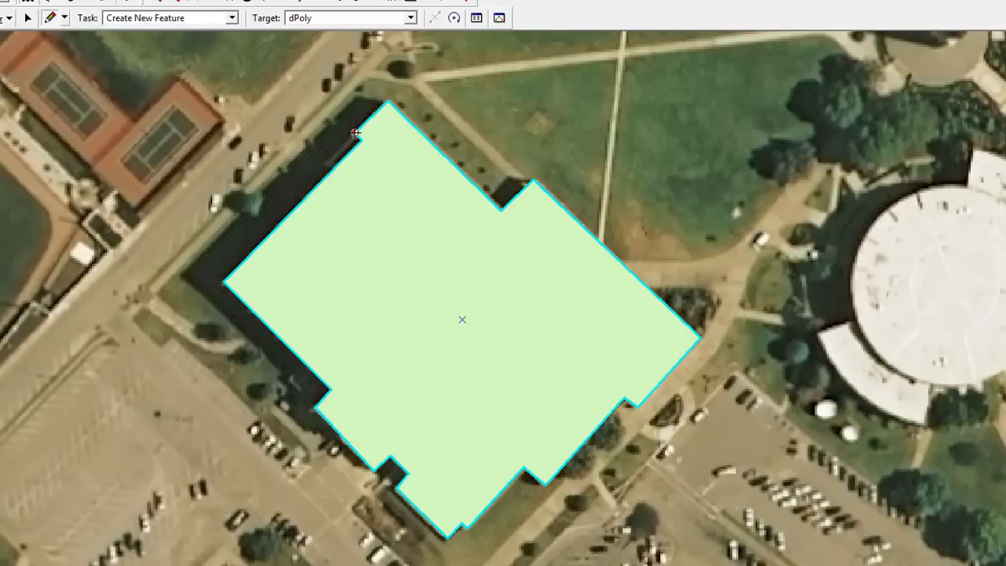
mouse_move(299, 129)
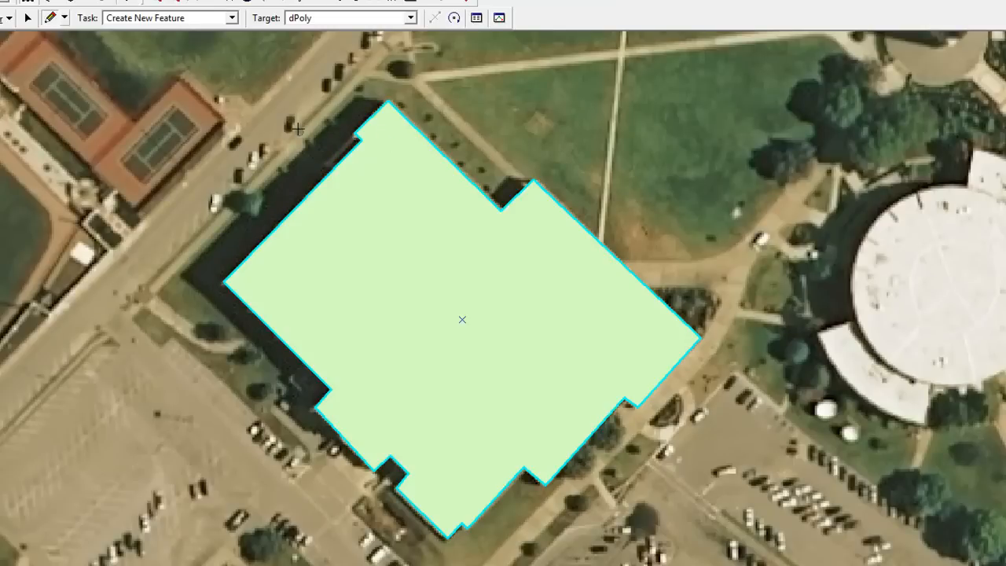
mouse_move(96, 205)
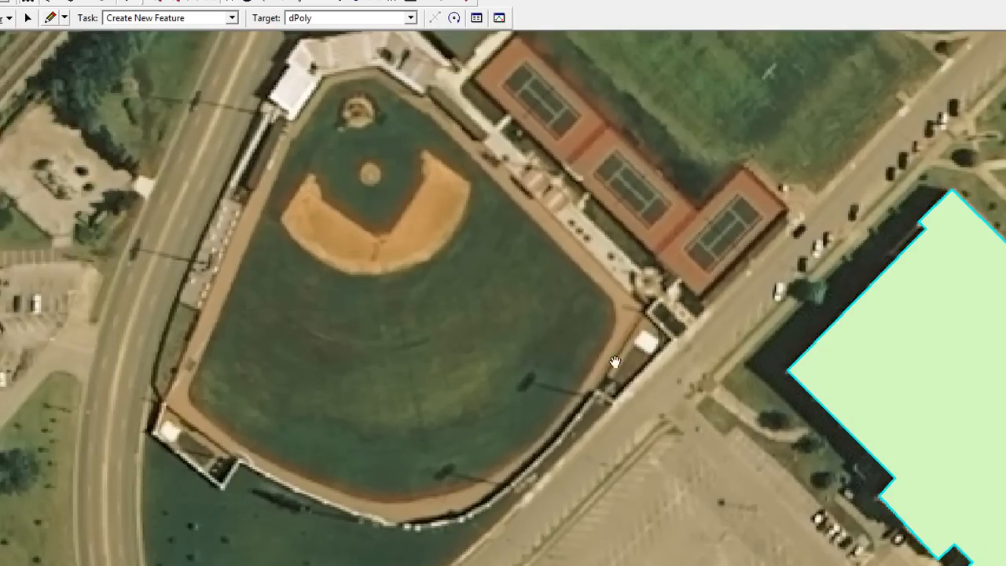
mouse_move(131, 154)
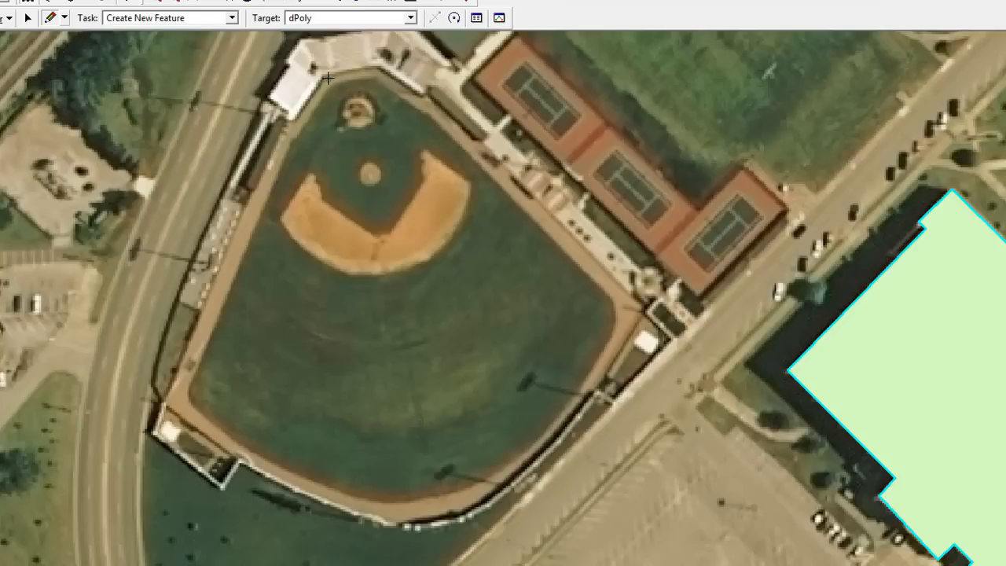
Outline the ballpark with straight top-edge vertices and an arc along the outfield.
click(327, 78)
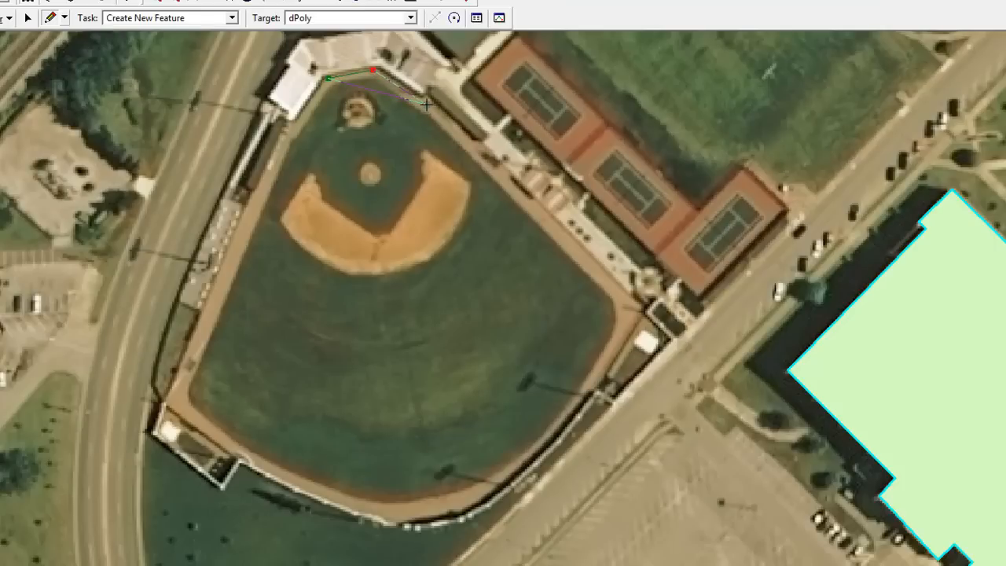
click(628, 311)
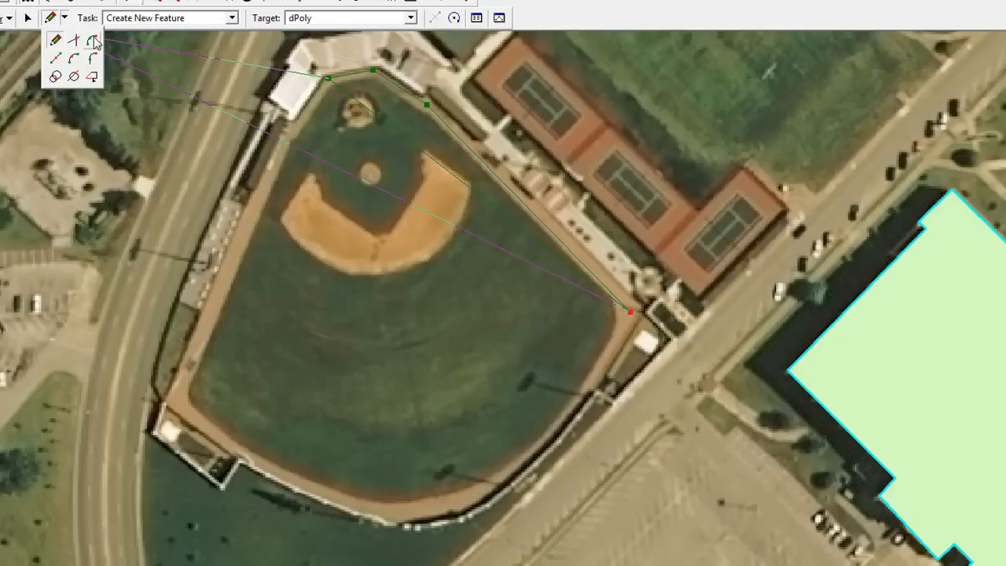
click(480, 491)
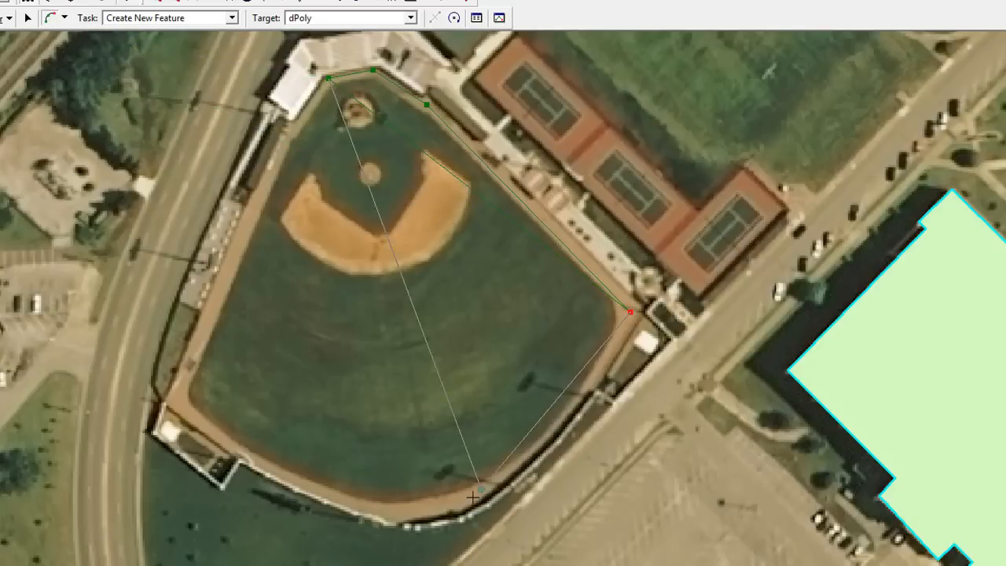
click(172, 401)
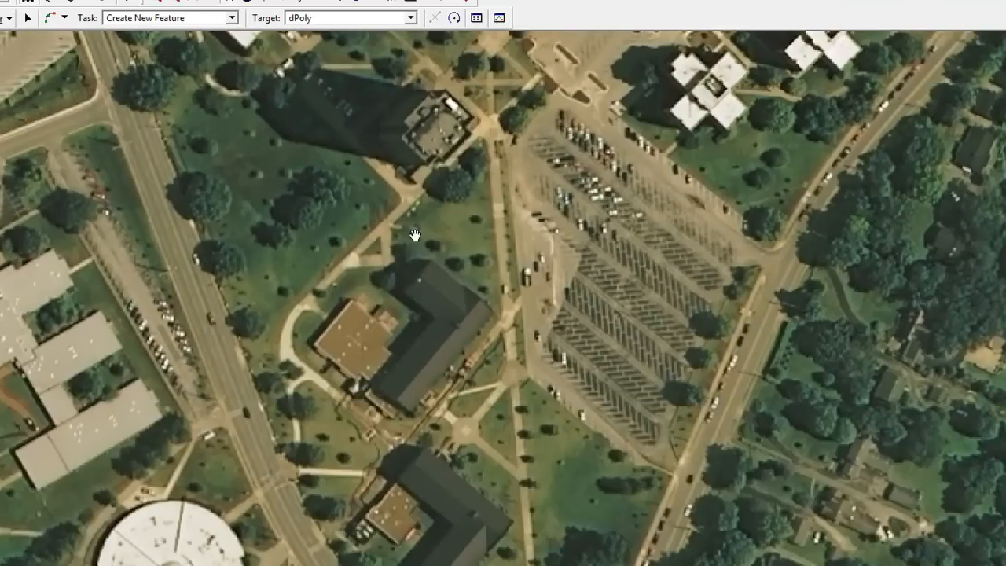
Set dLine as the edit target and enable vertex snapping for dLine.
click(410, 17)
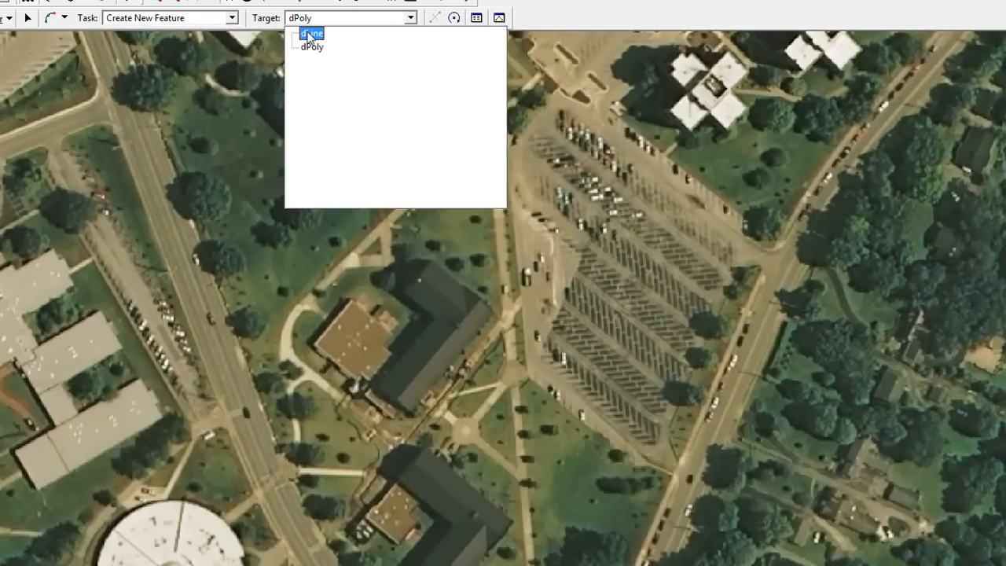
click(311, 34)
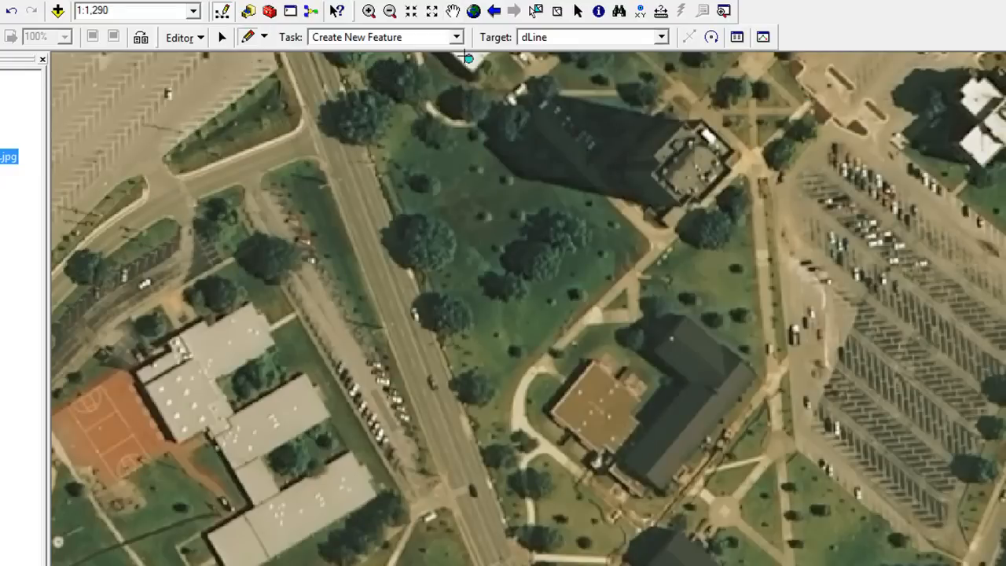
click(180, 37)
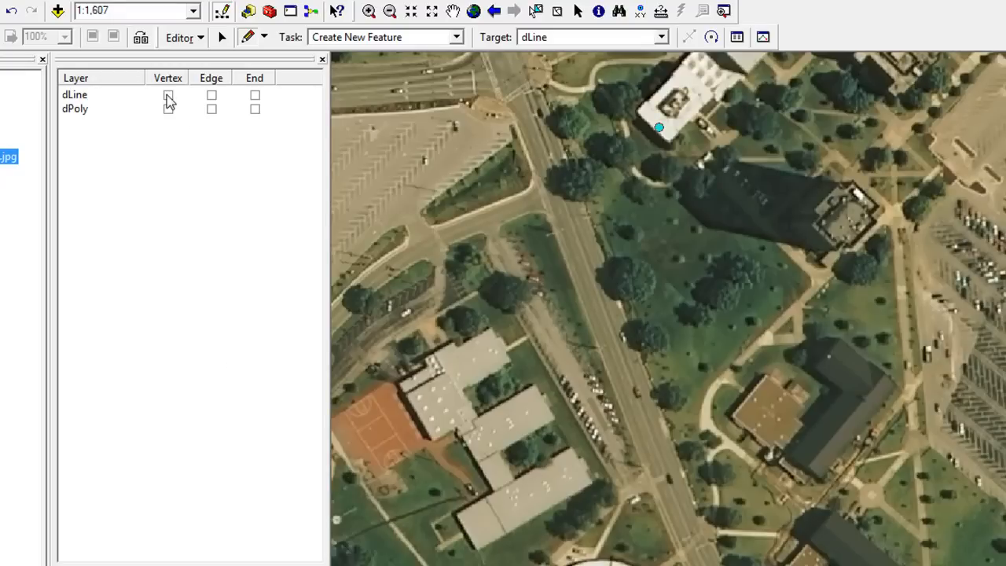
click(255, 94)
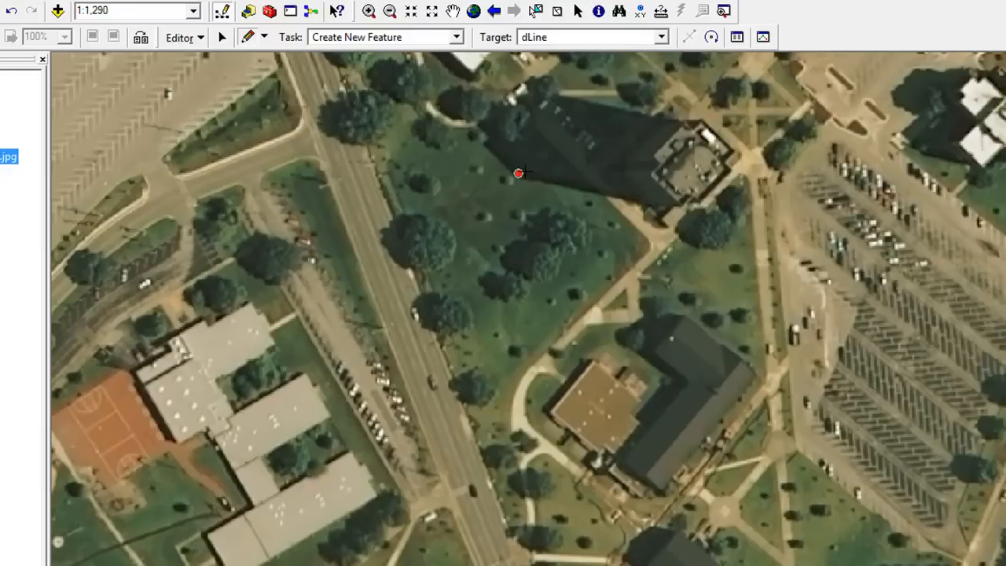
mouse_move(807, 102)
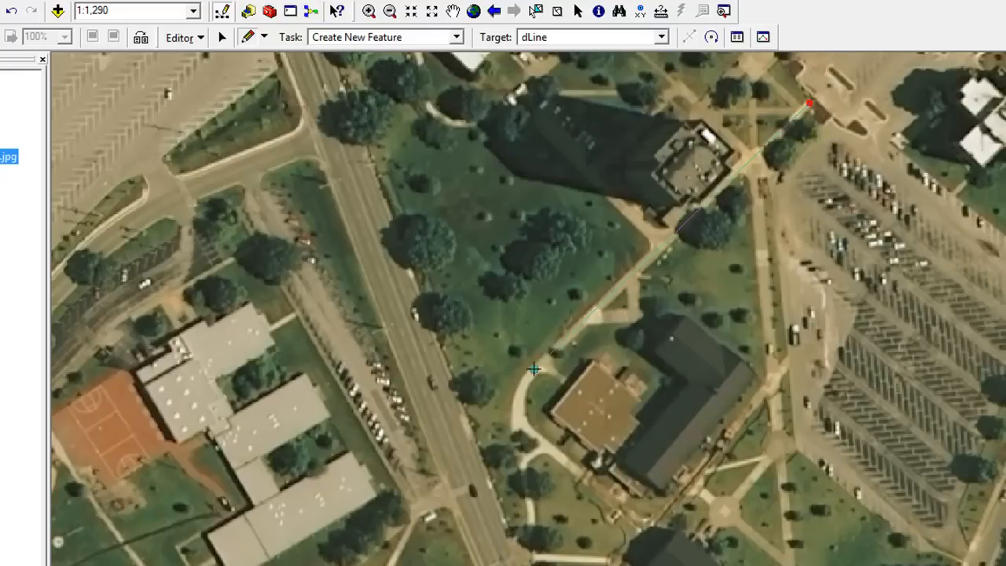
Trace sidewalk lines around the L-shaped building and south to the road intersection.
click(536, 365)
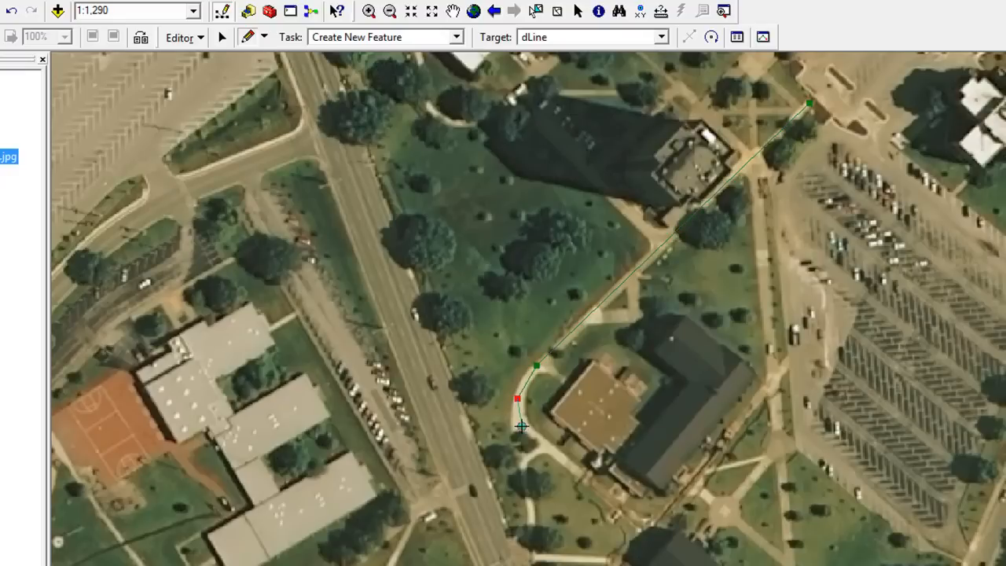
click(521, 427)
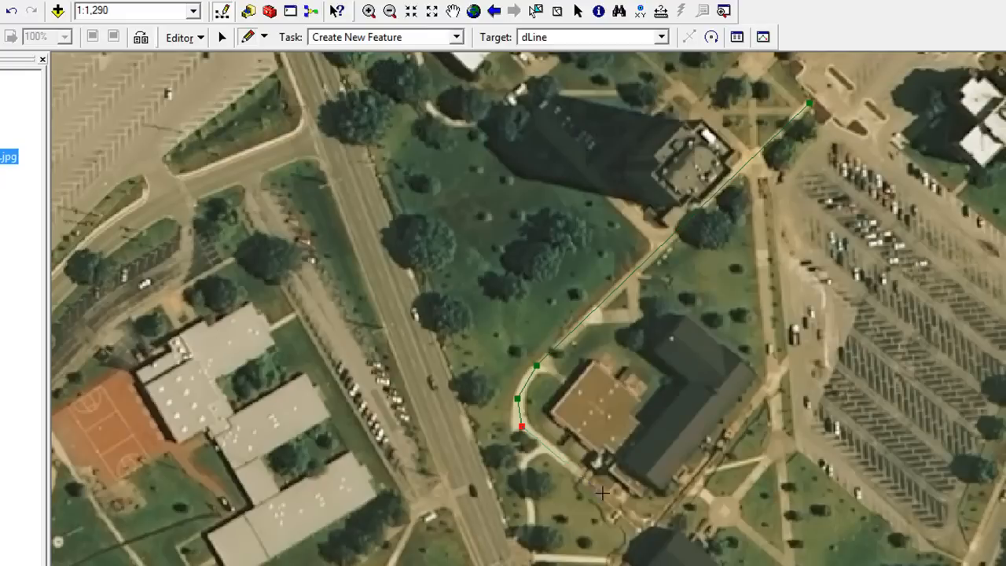
click(644, 529)
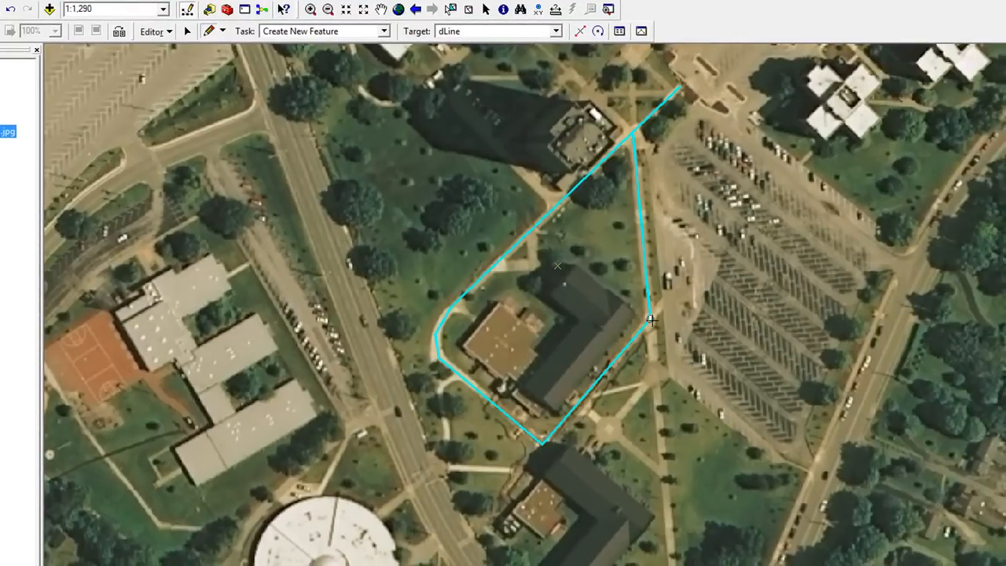
click(650, 318)
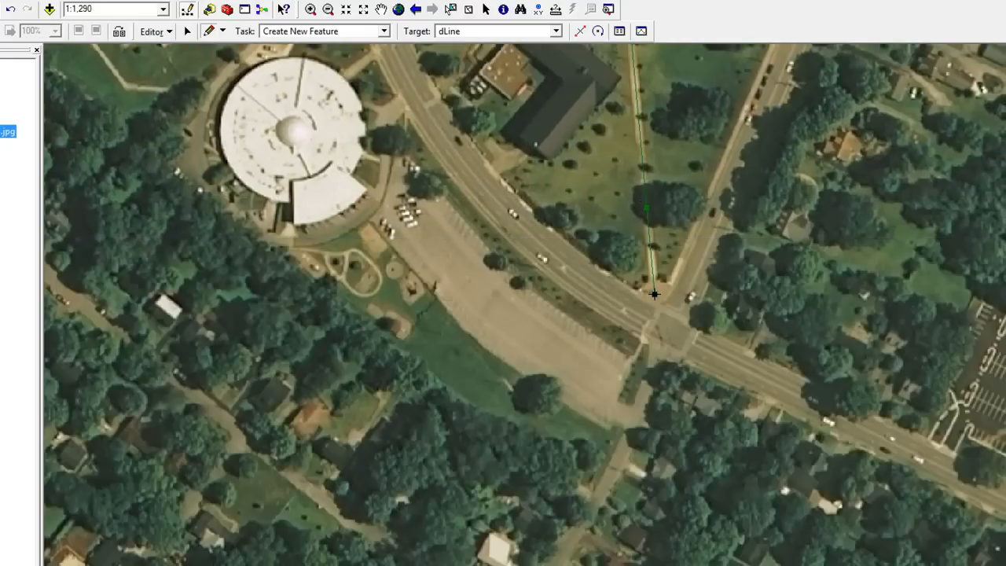
click(654, 294)
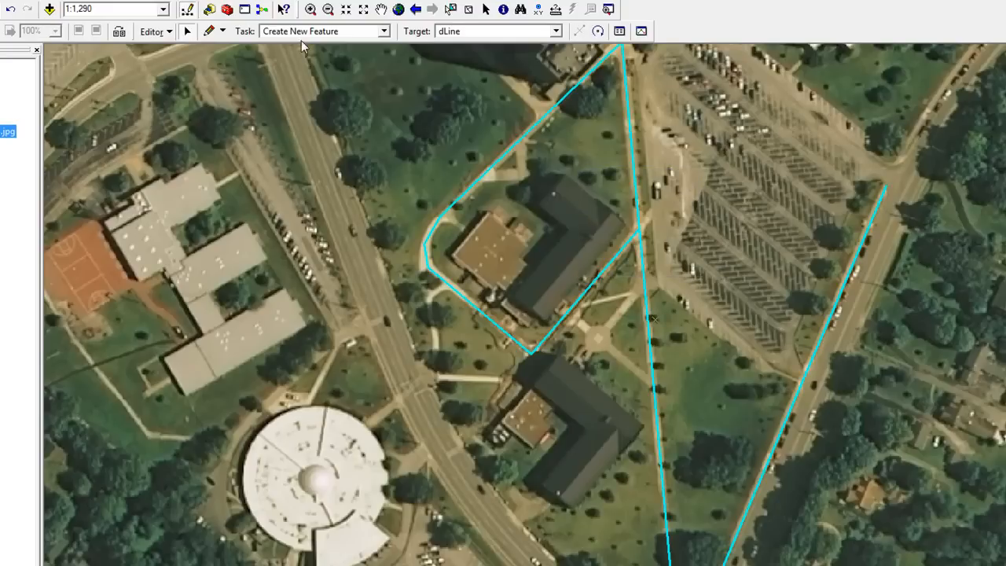
Merge the selected sidewalk lines into one dLine feature.
click(155, 31)
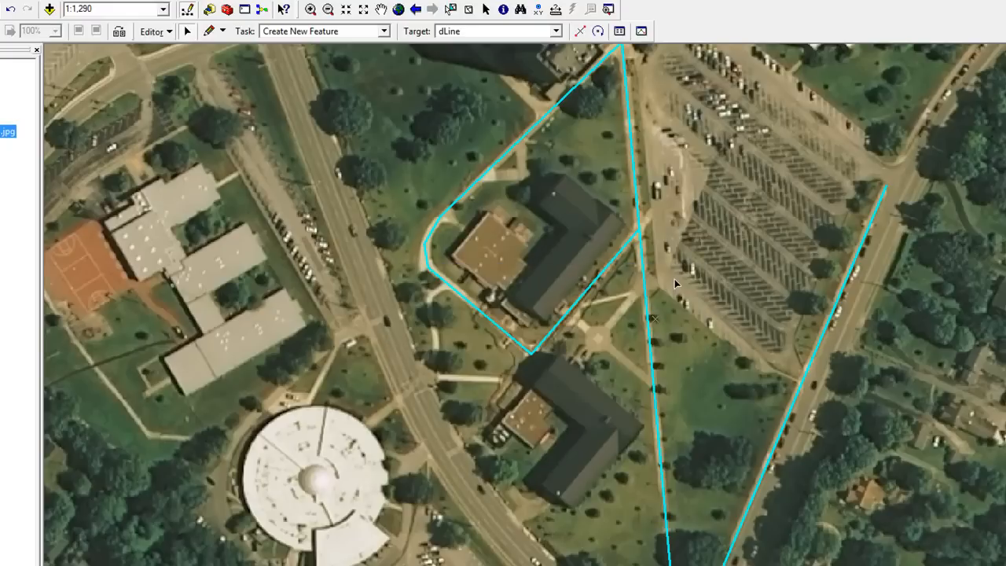
mouse_move(690, 204)
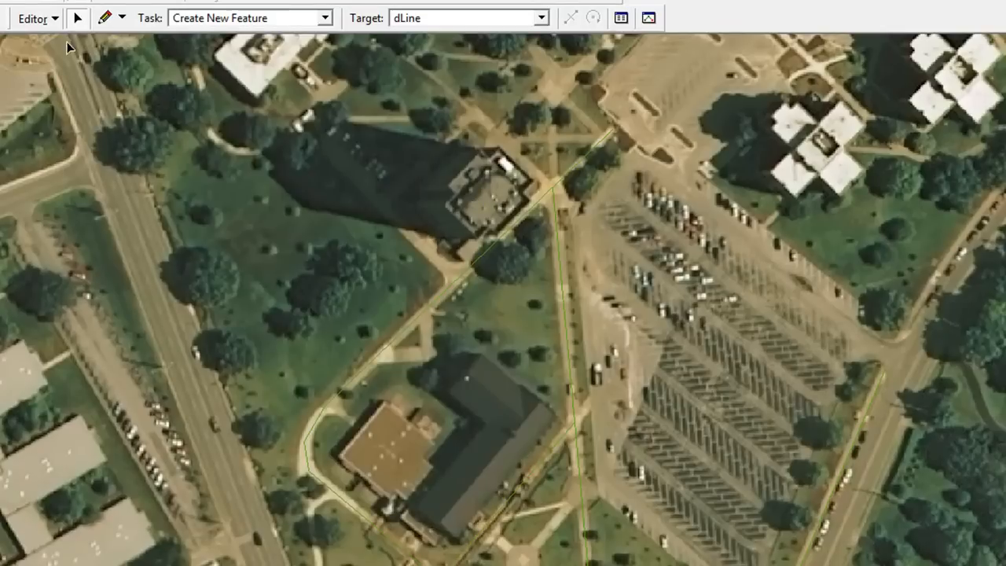
Bring up the Editor menu to save edits and stop editing.
click(34, 18)
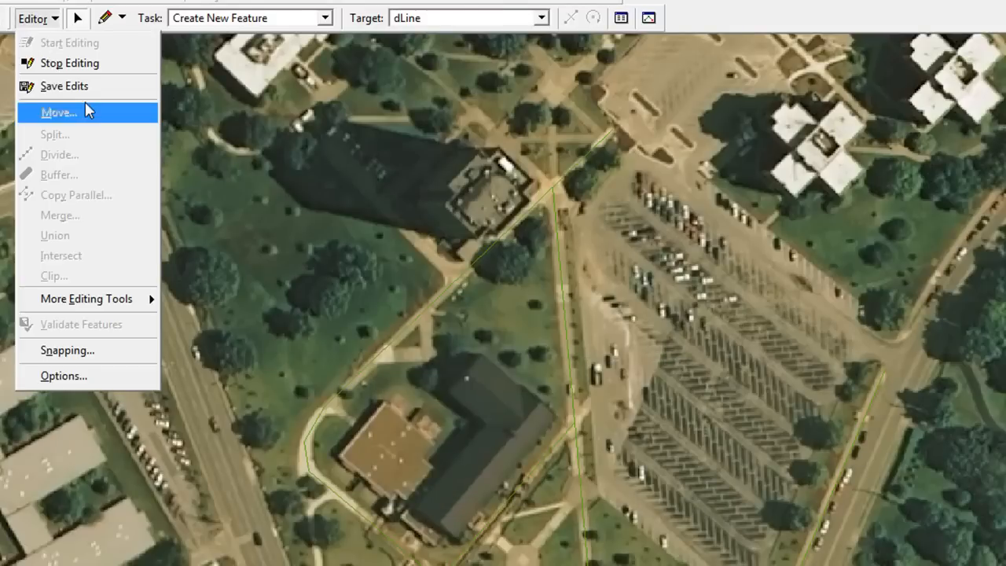
mouse_move(71, 43)
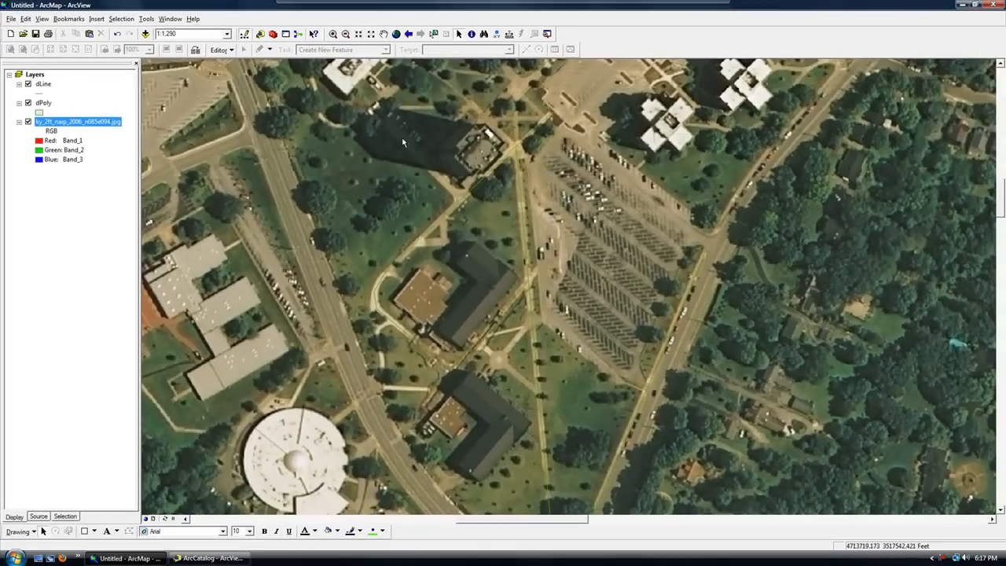
right_click(43, 84)
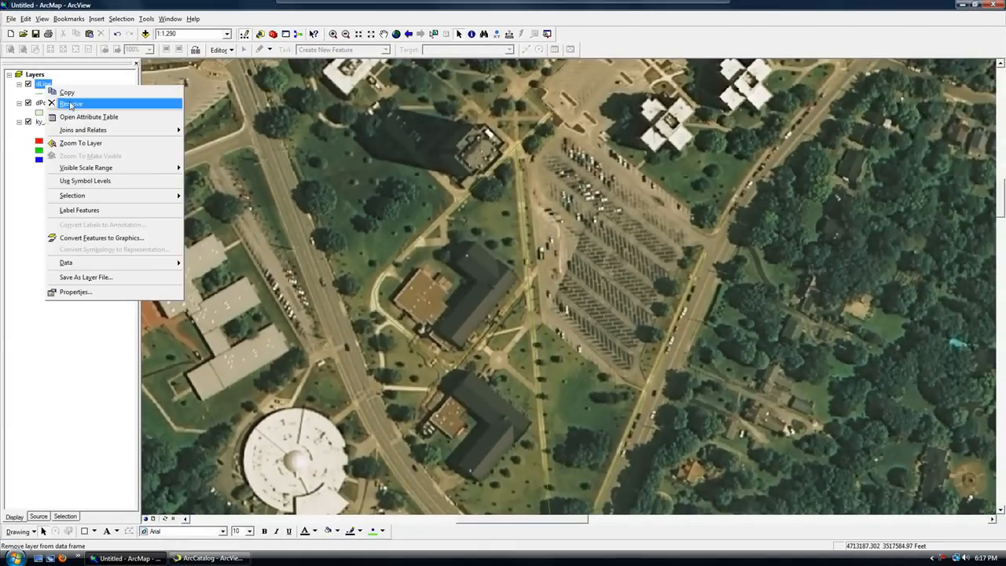
click(89, 116)
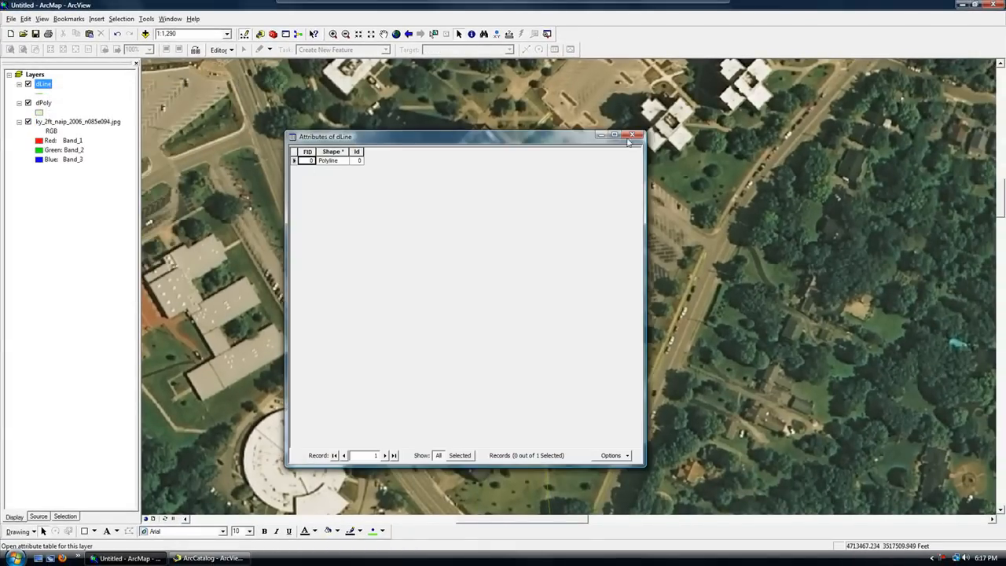
click(632, 135)
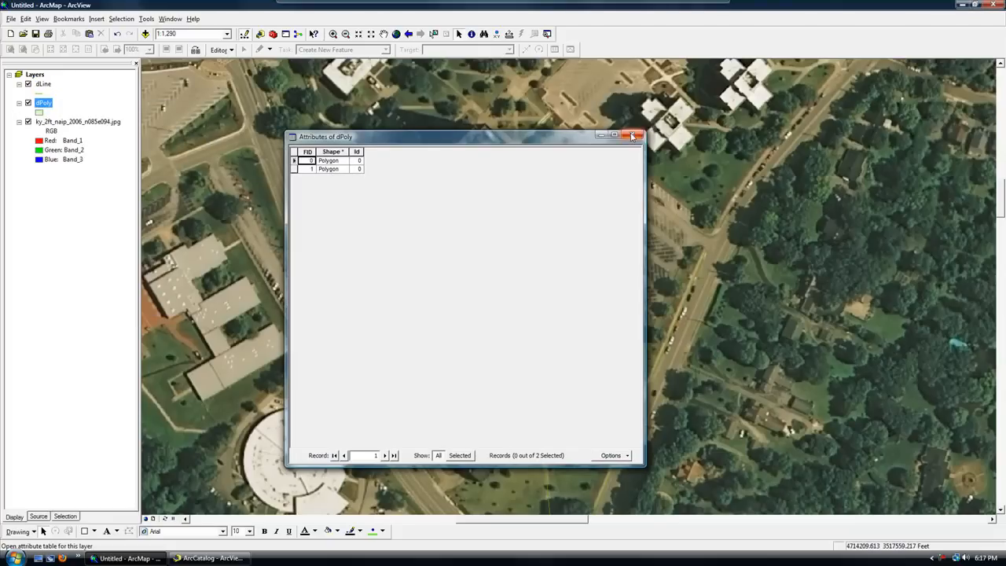
click(633, 135)
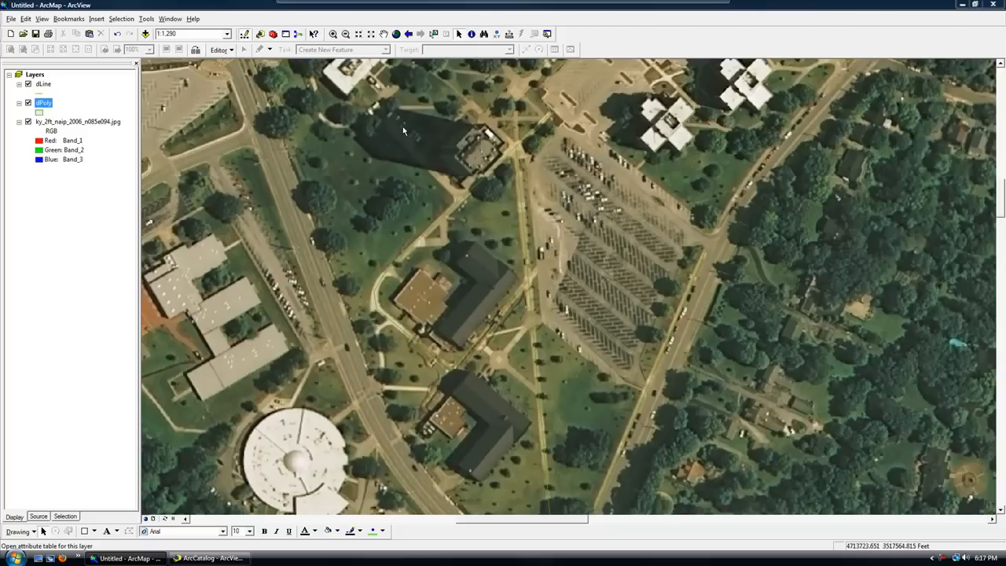
mouse_move(152, 64)
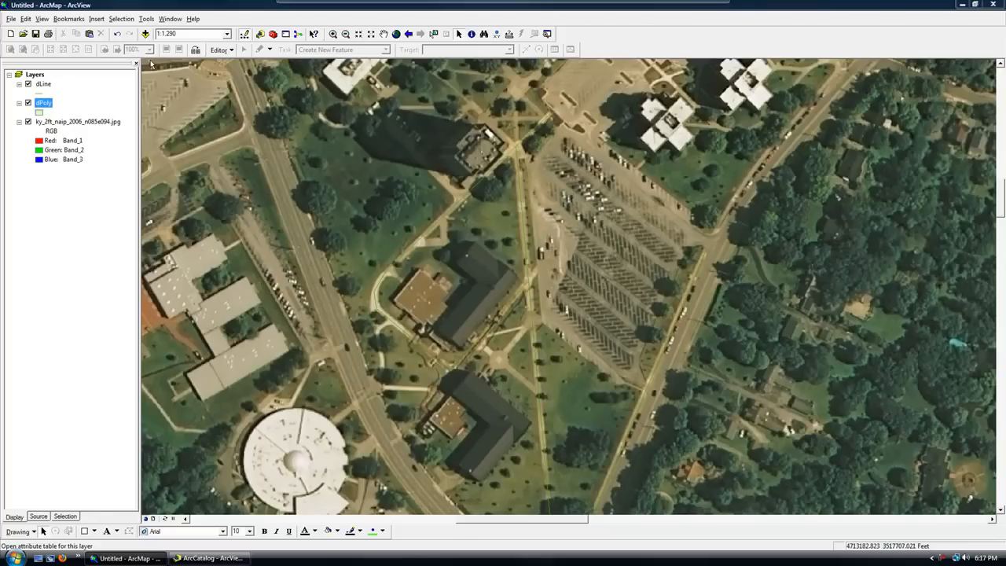
mouse_move(283, 87)
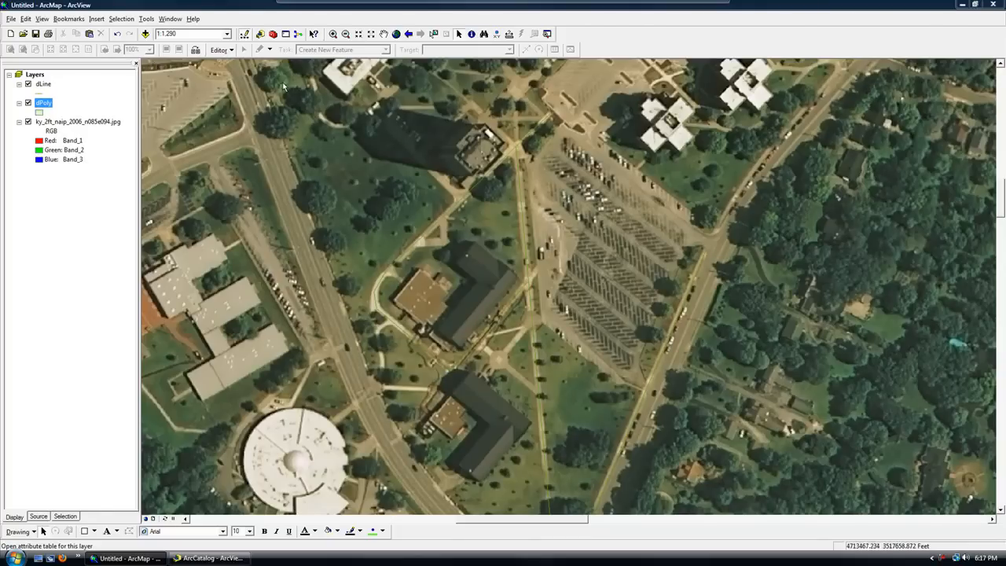
Use Fixed Zoom Out to view the wider campus road network and lots.
click(370, 34)
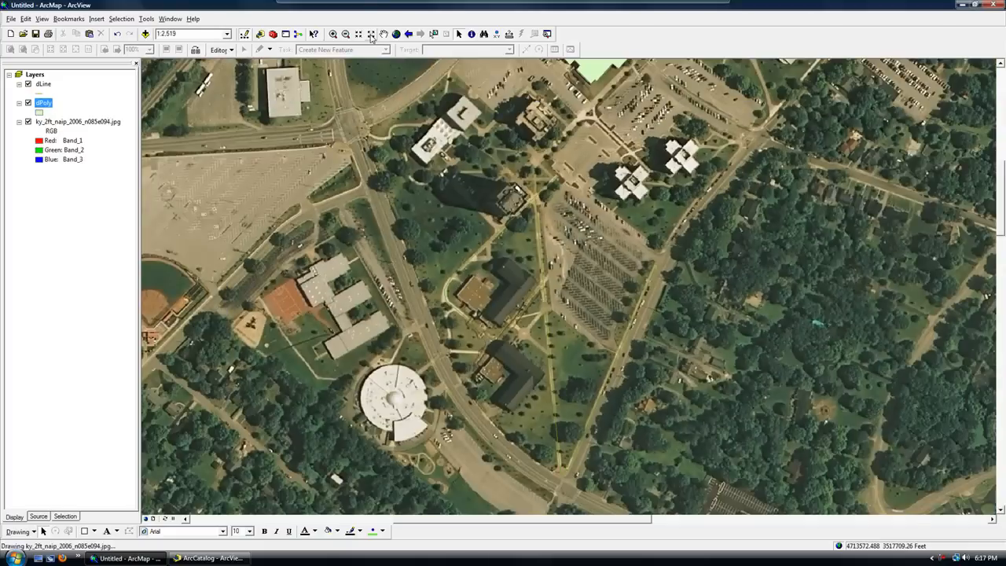